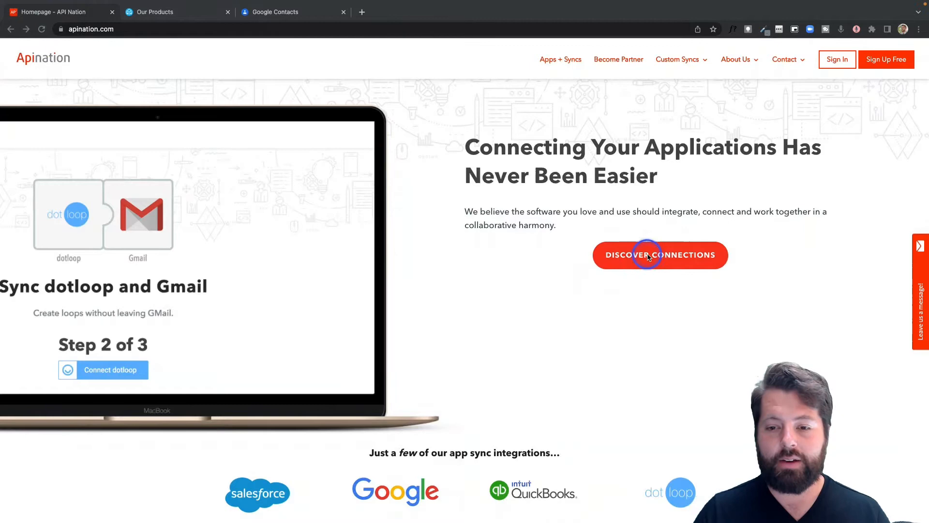
- Browse Discover Connections and open Apination's Google Contacts integration page
left_click(660, 255)
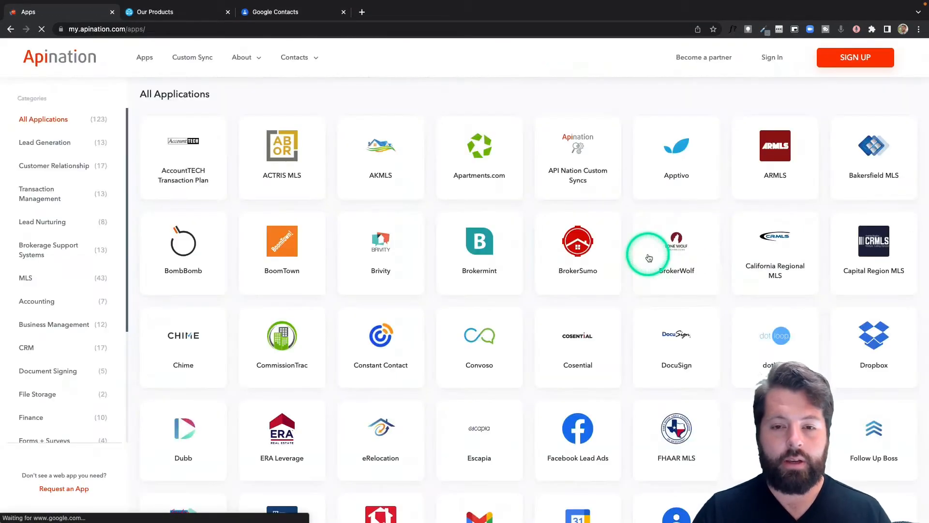
mouse_move(566, 303)
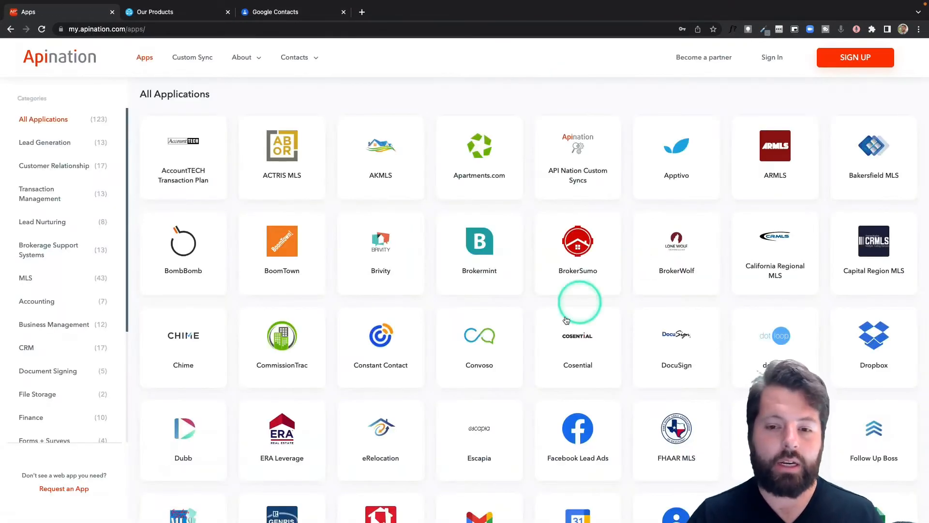
scroll("down", 3)
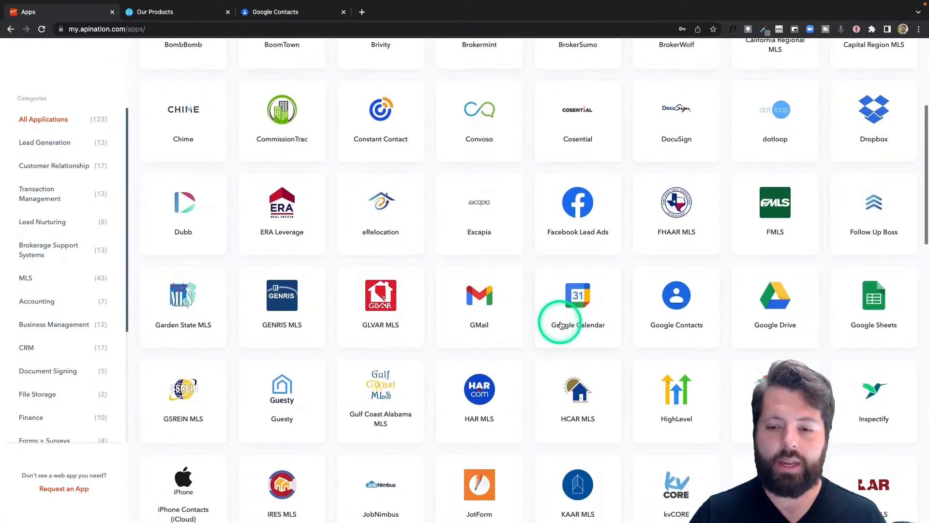
scroll("down", 3)
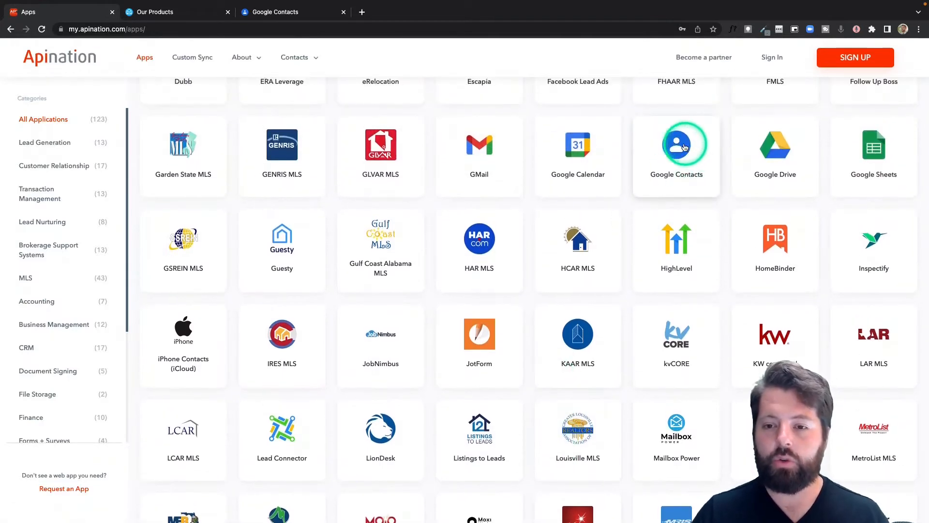
left_click(676, 144)
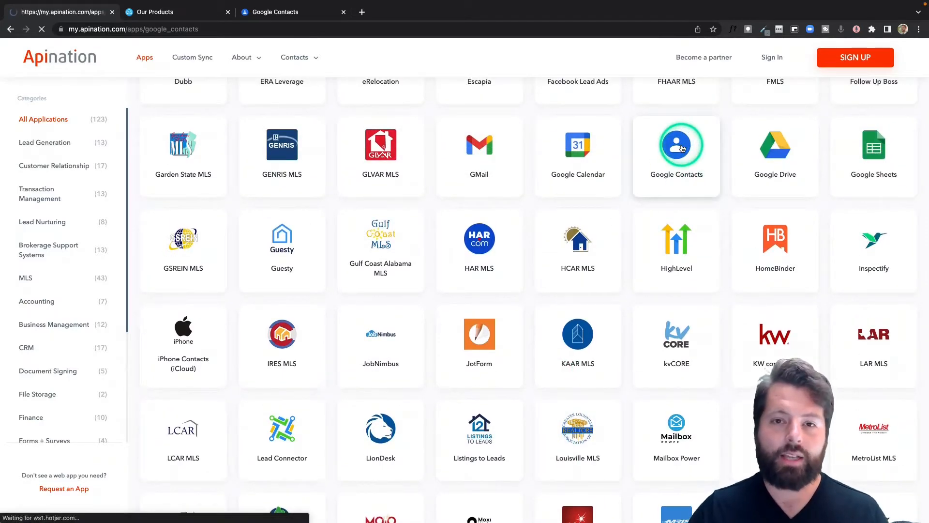
left_click(676, 145)
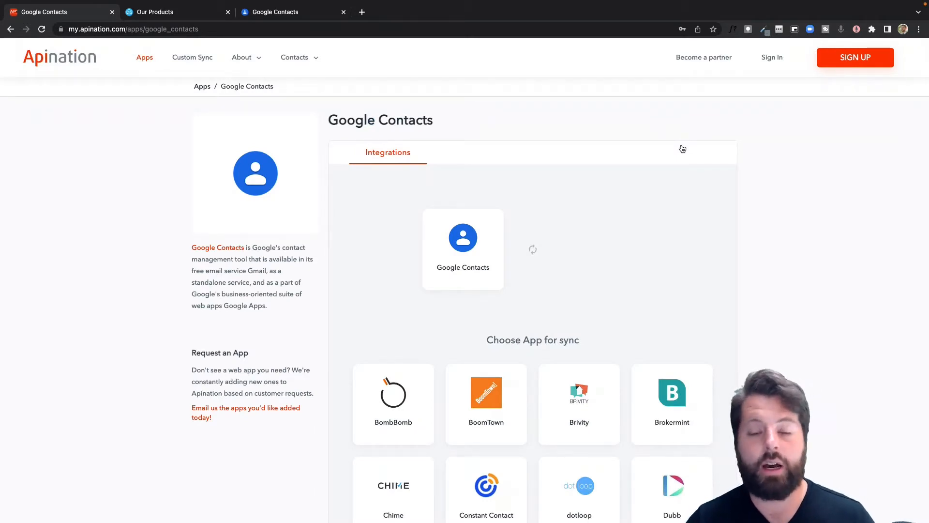
left_click(526, 288)
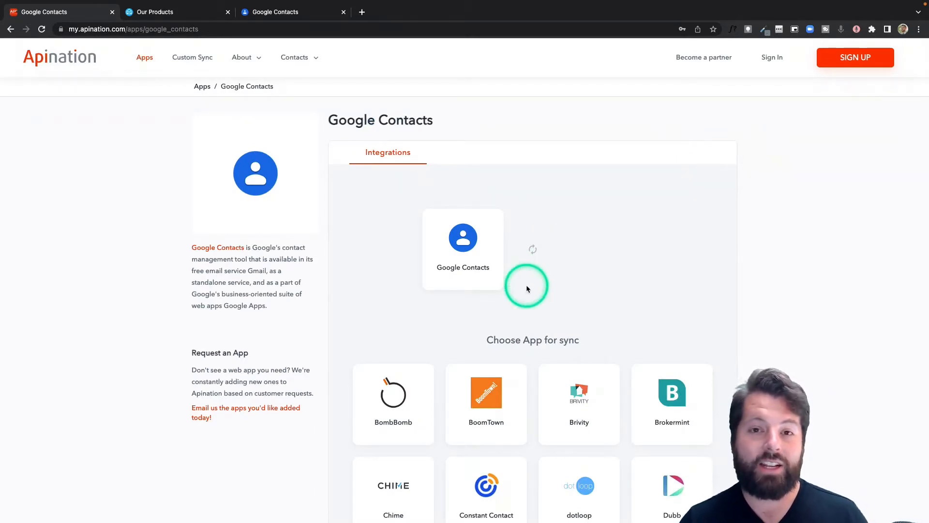
scroll("down", 3)
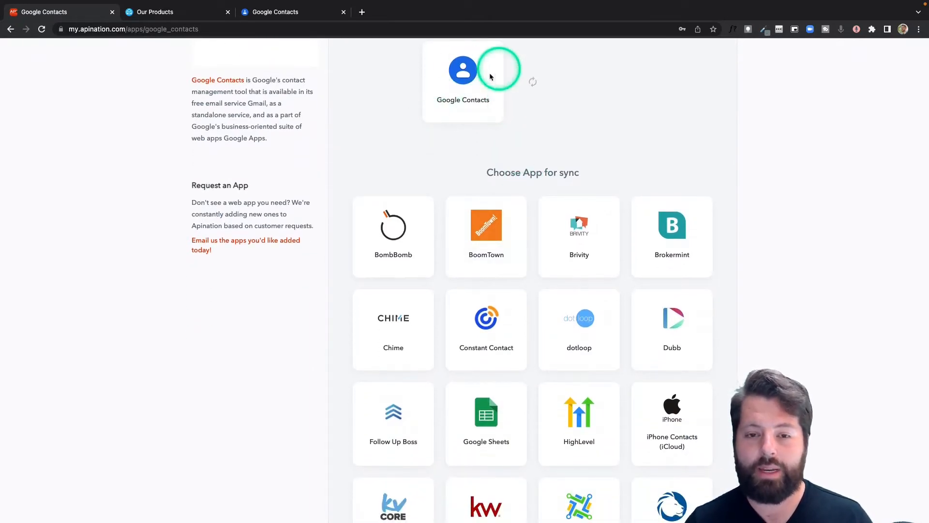
- Scroll through Mailbox Power's cards, drinkware and gourmet food product catalogue
scroll("down", 3)
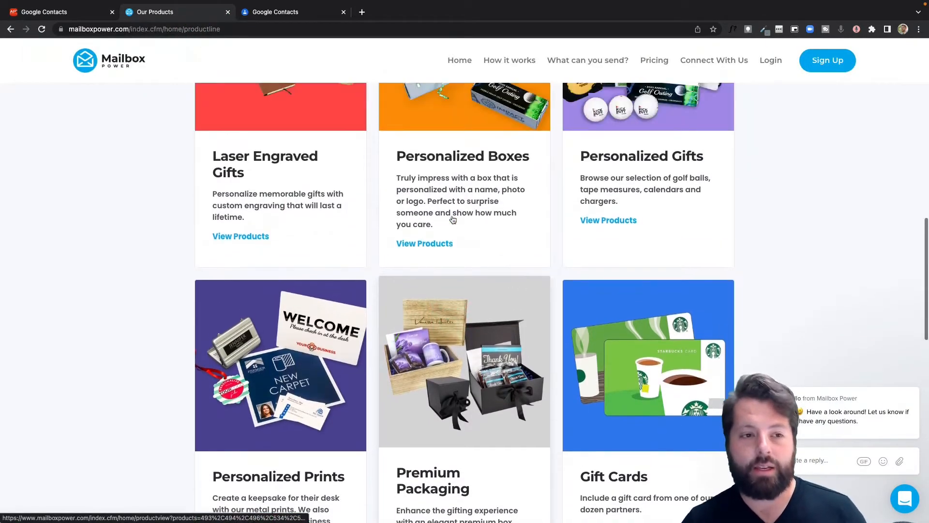
scroll("down", 3)
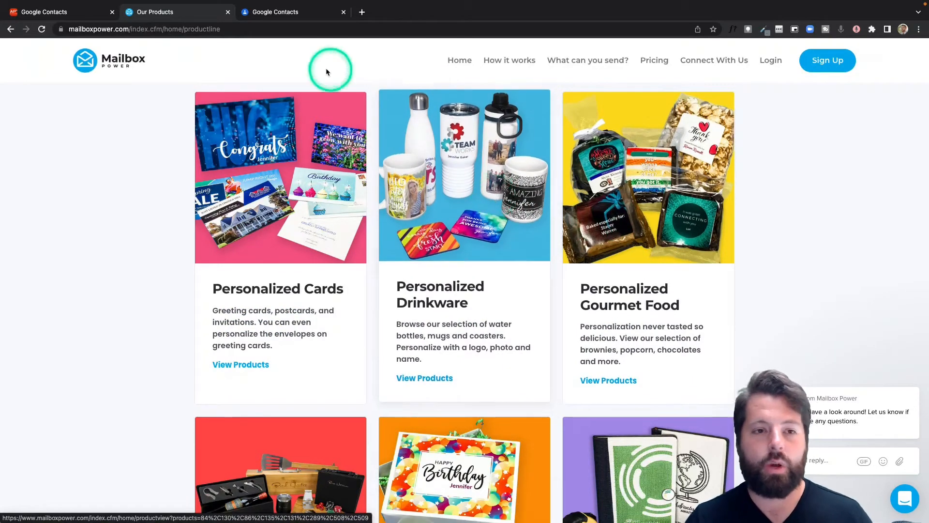
- Activate the Google Contacts to Mailbox Power sync and sign in with Google
left_click(59, 11)
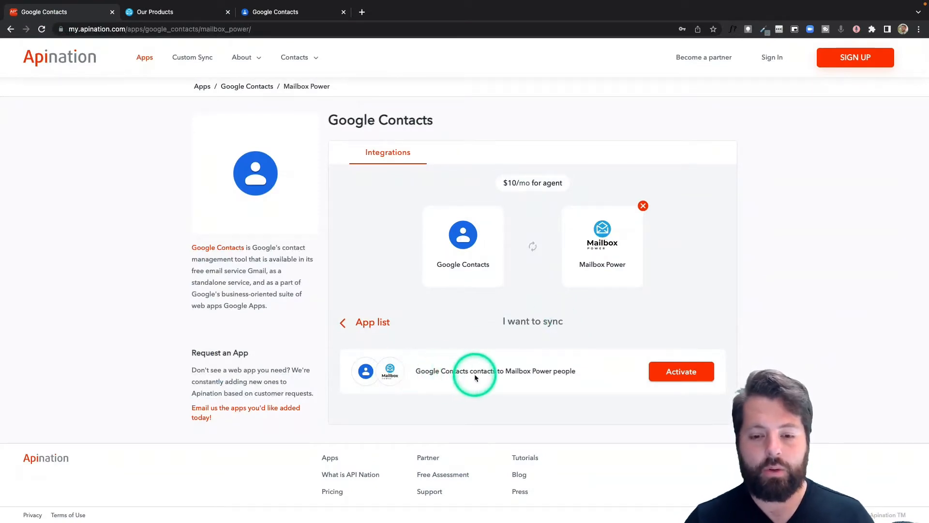
left_click(681, 371)
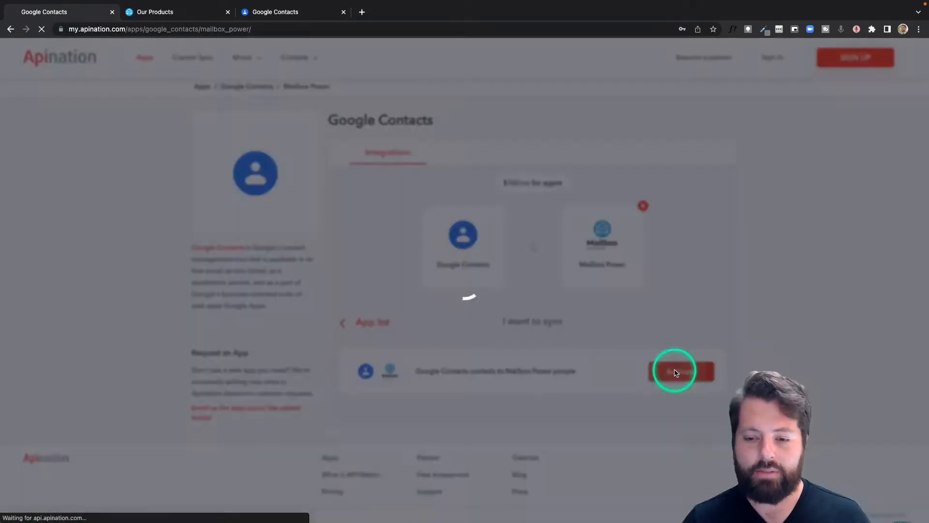
left_click(675, 372)
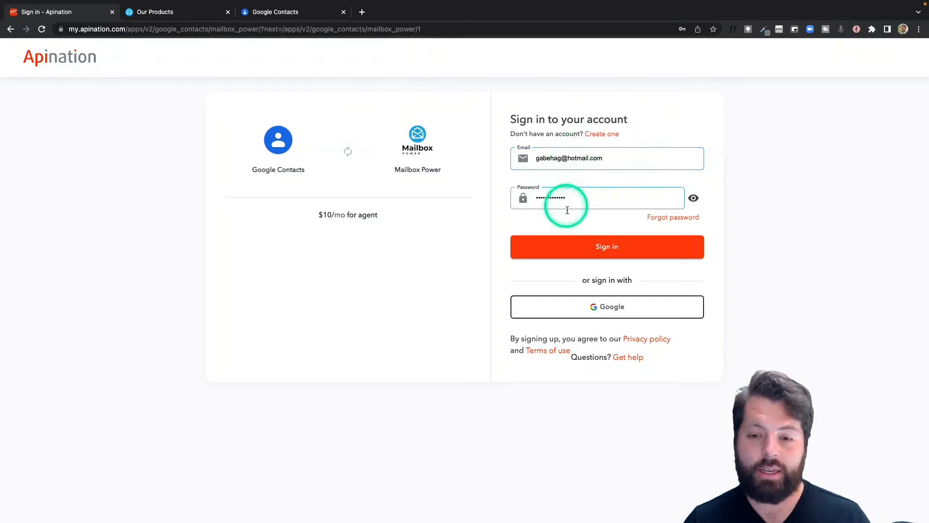
left_click(607, 307)
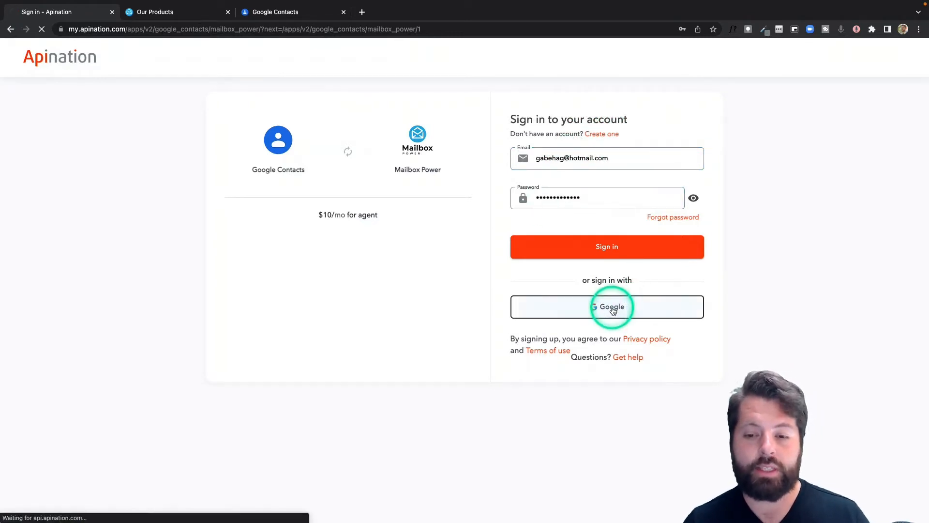
left_click(607, 306)
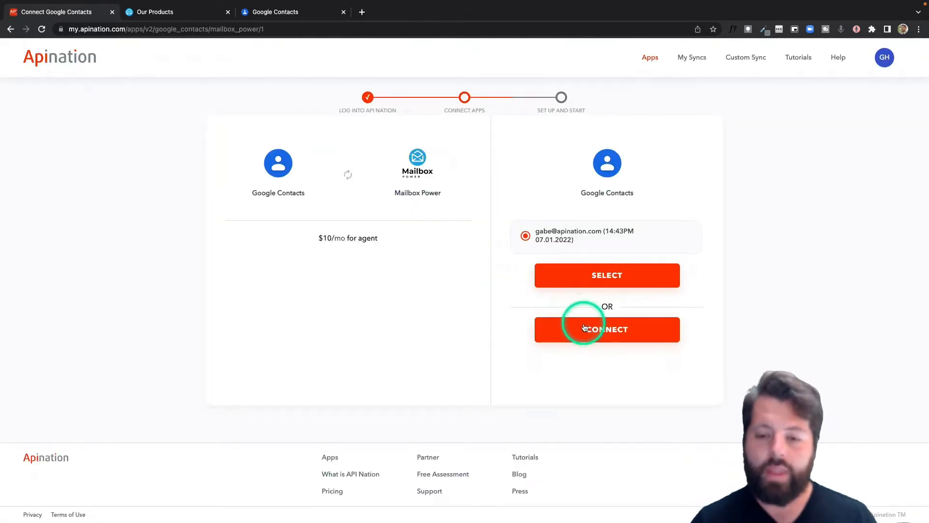
- Connect Google Contacts using the first account in the Choose an account list
left_click(607, 330)
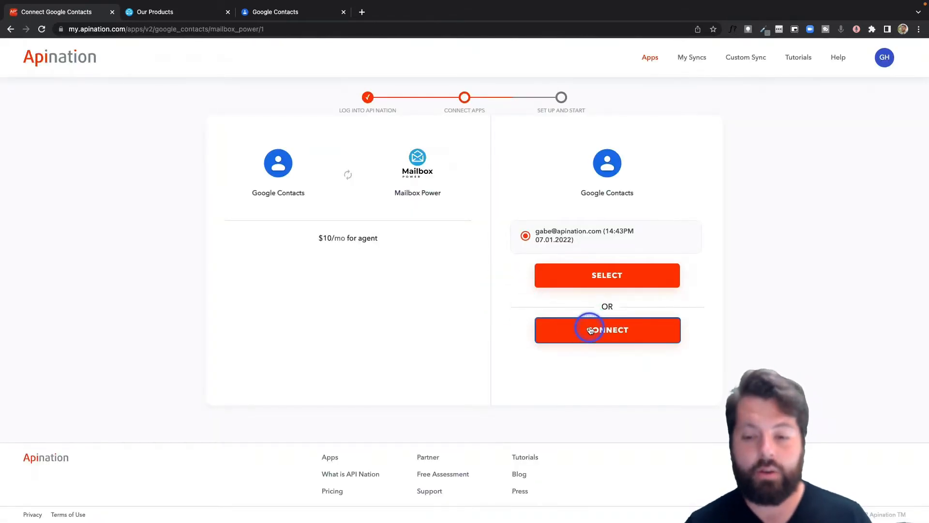
left_click(607, 330)
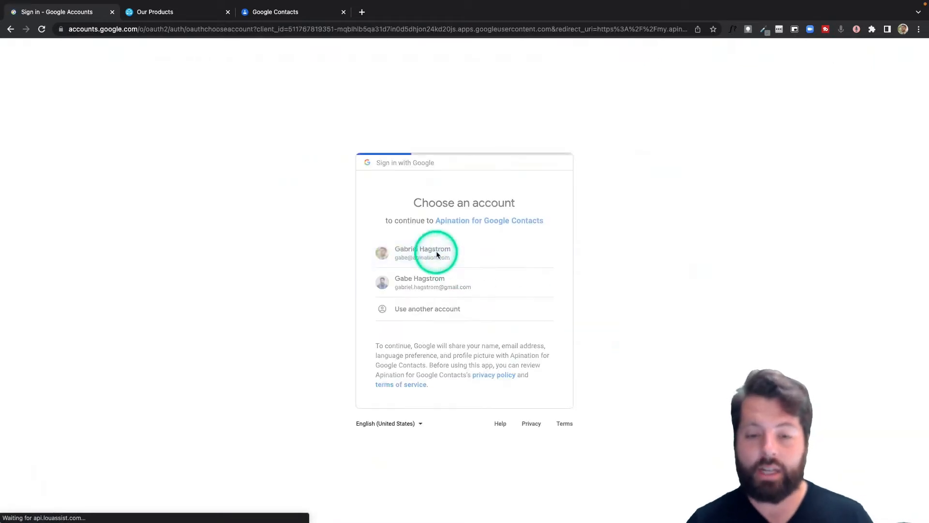
left_click(422, 253)
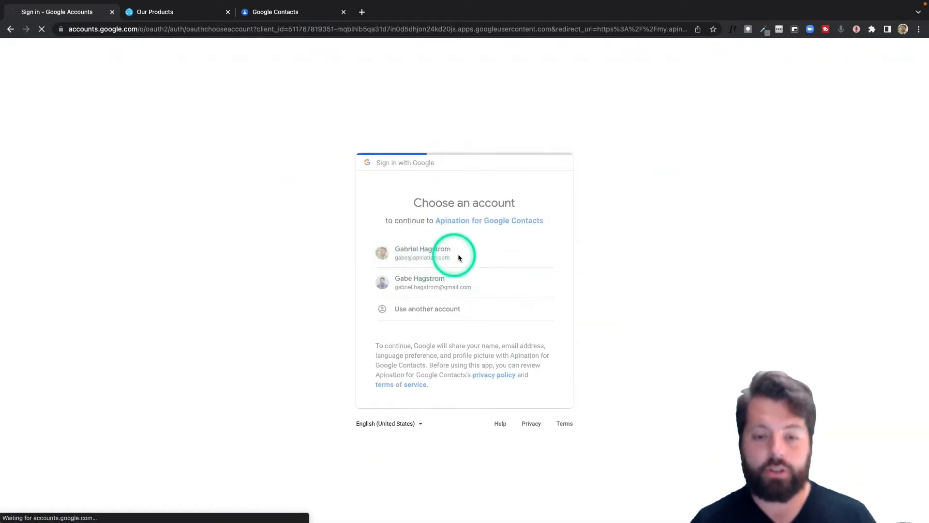
left_click(422, 253)
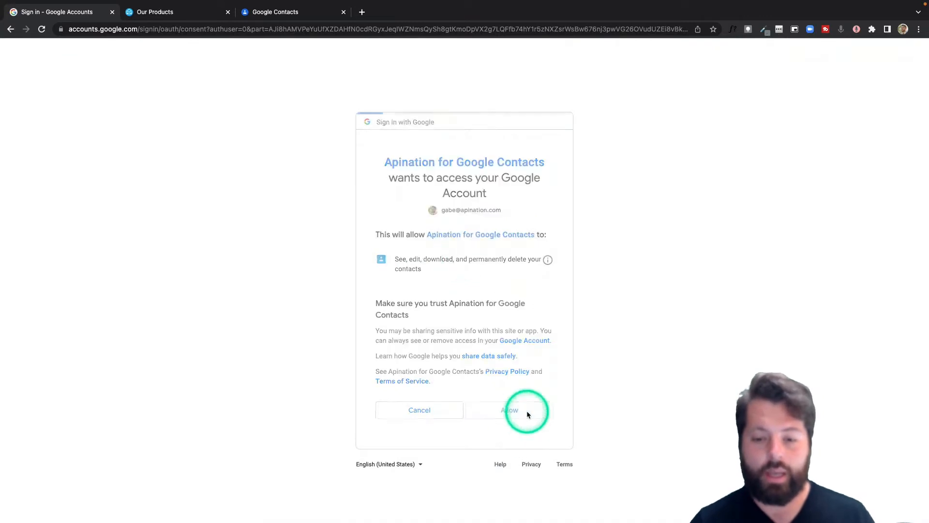
- Allow Apination access to the contacts and start connecting Mailbox Power
left_click(510, 409)
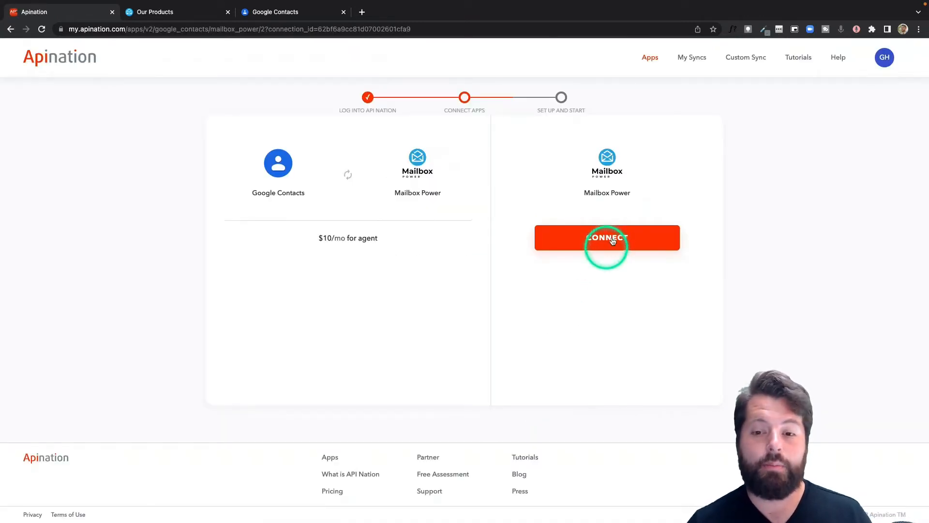
left_click(607, 238)
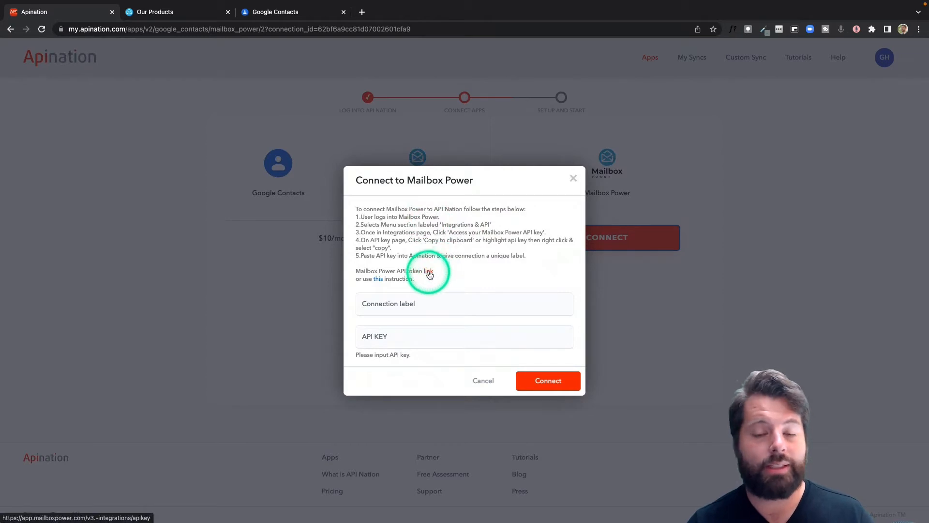
- Open Mailbox Power's API key page and select the whole key
left_click(417, 271)
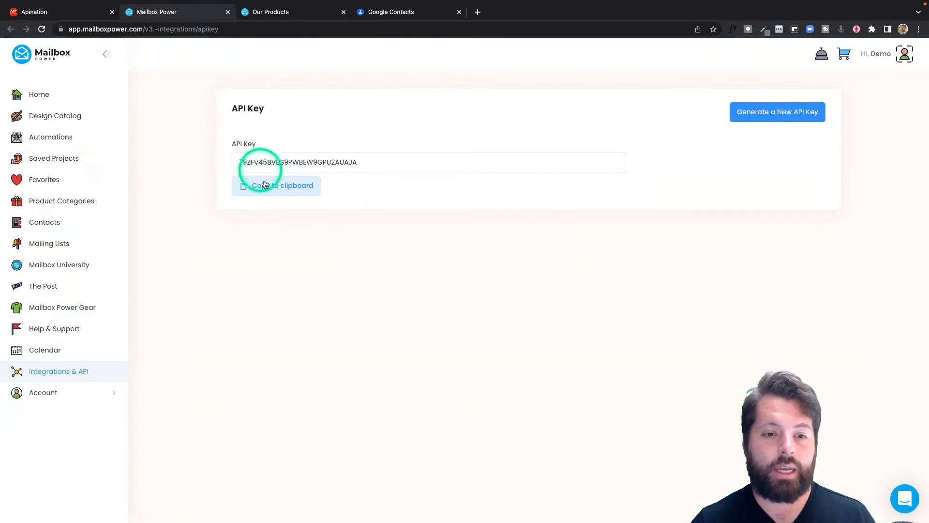
triple_click(297, 161)
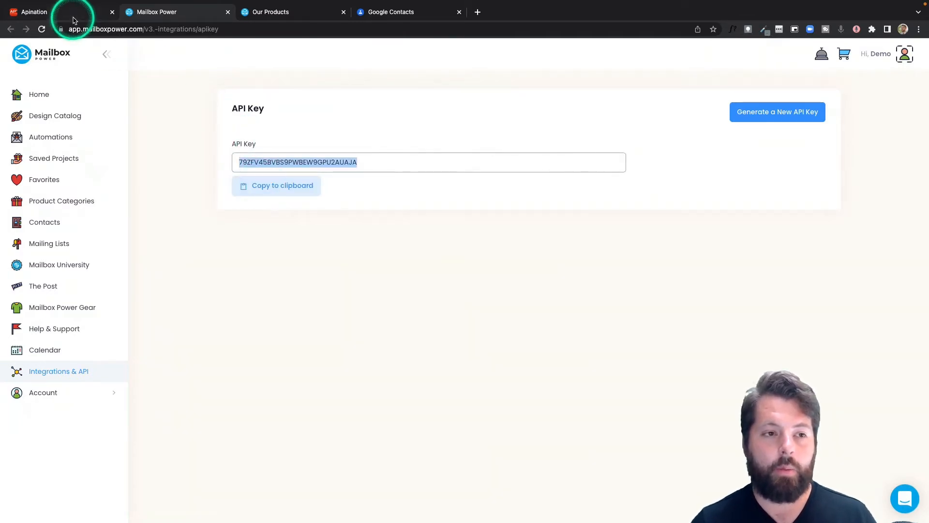
left_click(59, 11)
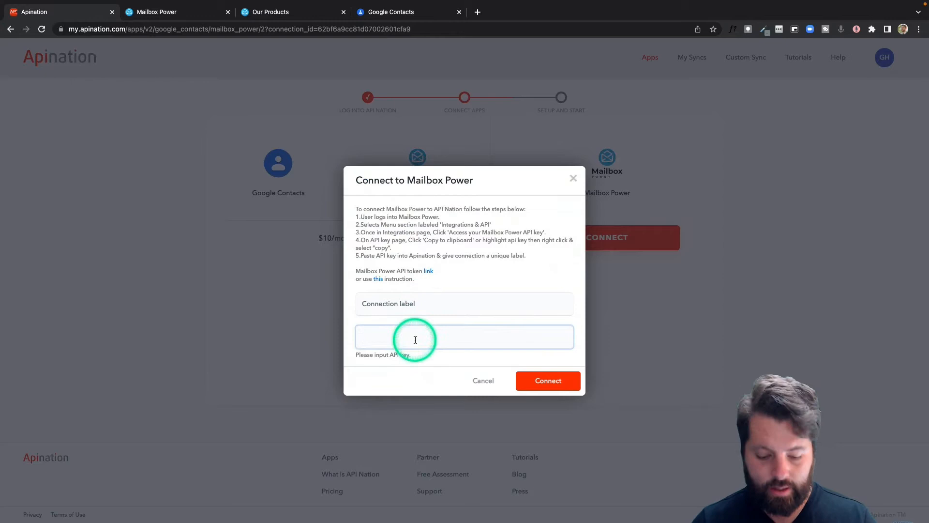
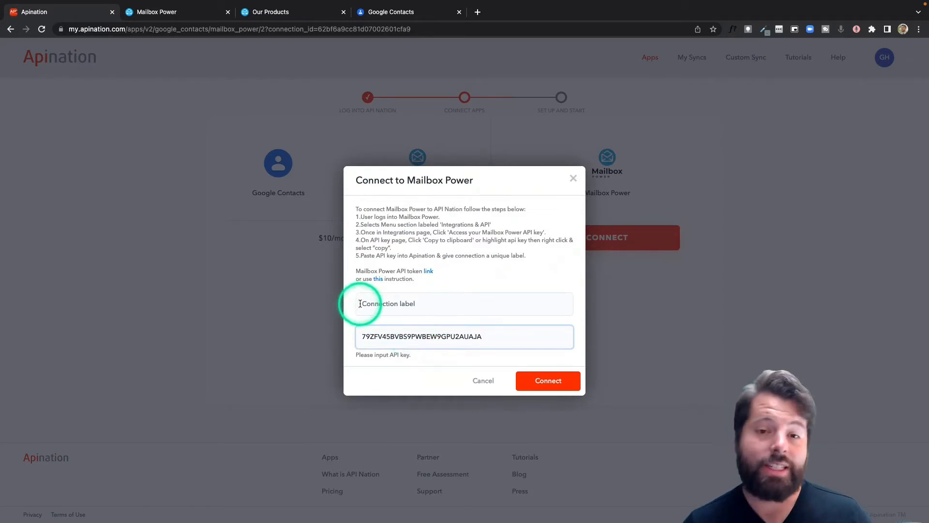
left_click(386, 303)
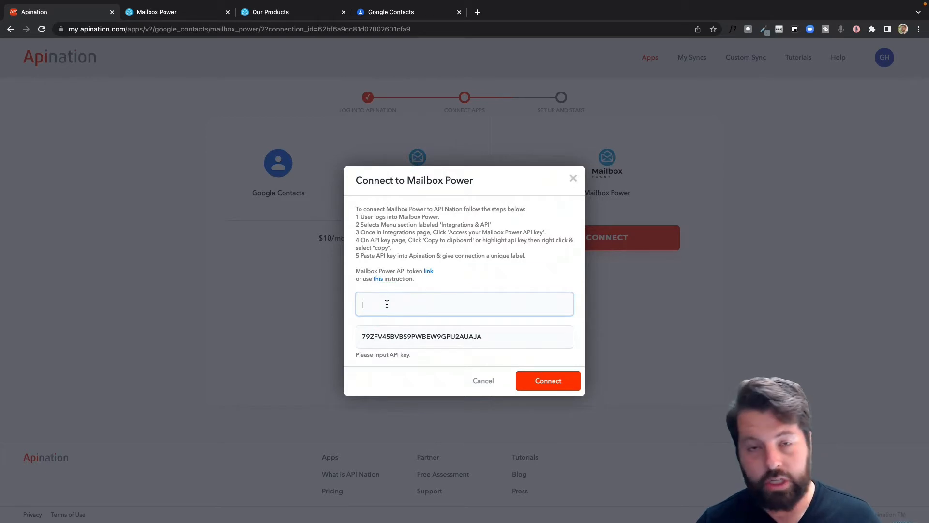
type("Gabe C")
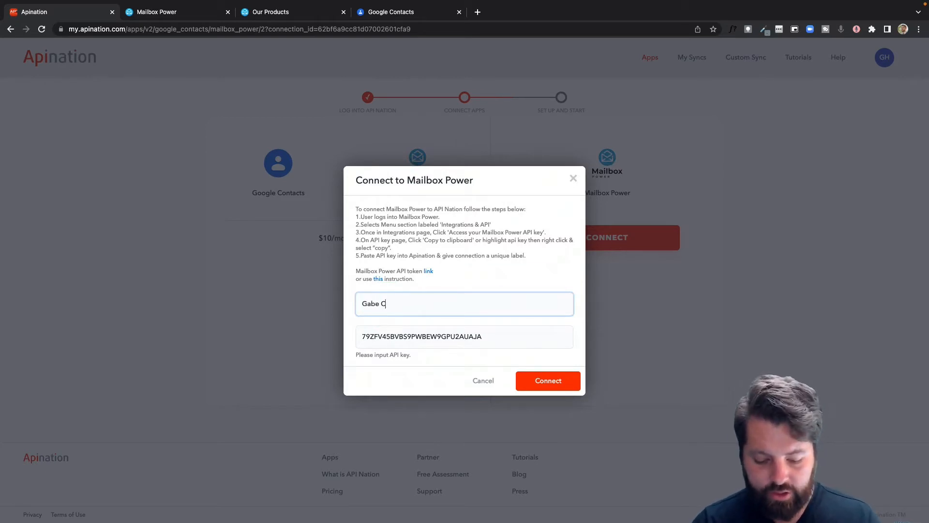
type("o")
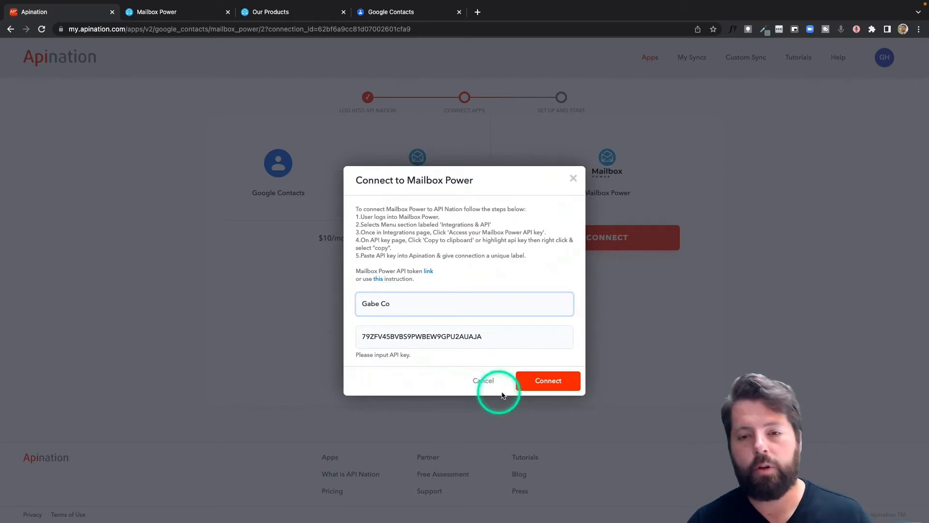
left_click(548, 381)
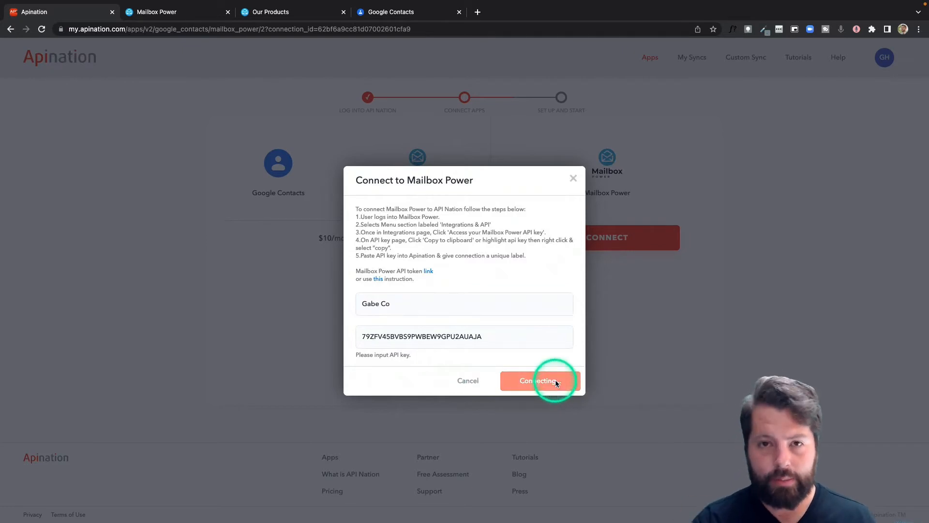
left_click(537, 381)
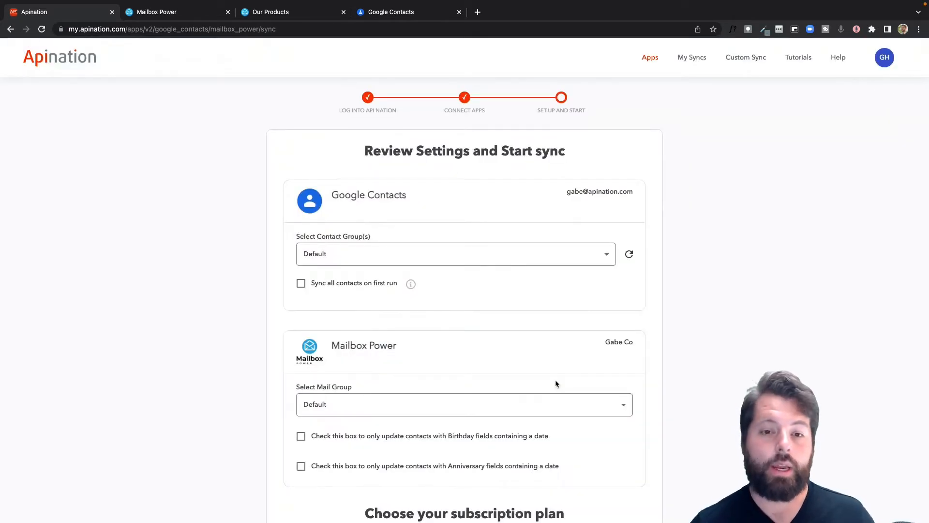
scroll("down", 3)
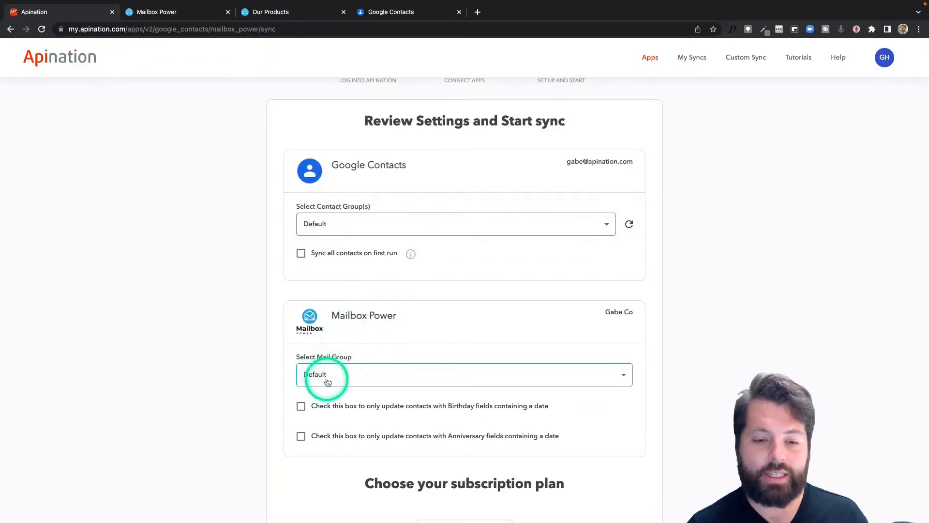
mouse_move(358, 369)
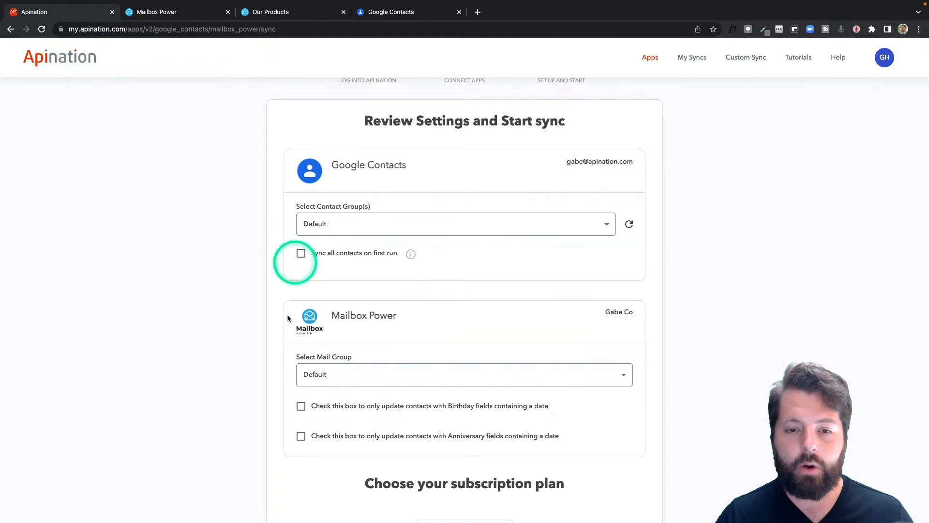
scroll("down", 3)
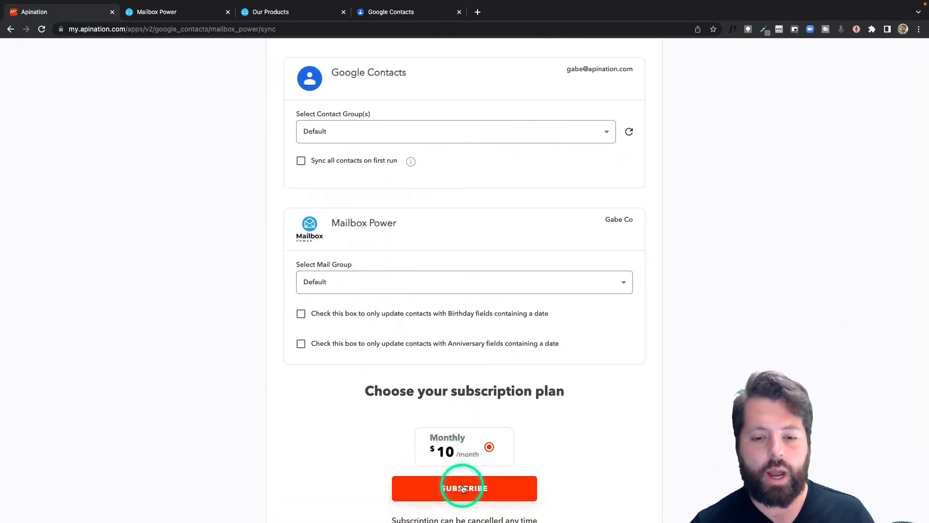
- Subscribe the sync to the Monthly plan and review the newly created sync
left_click(464, 487)
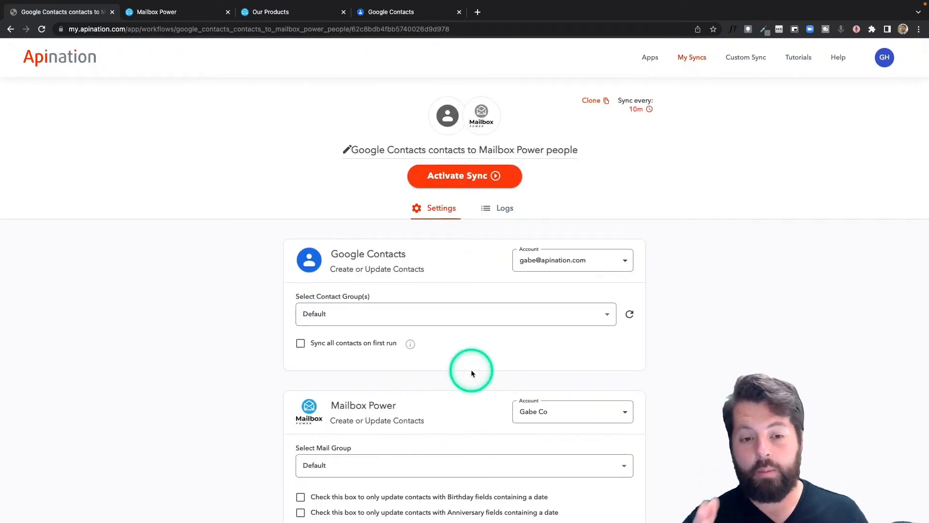
scroll("down", 3)
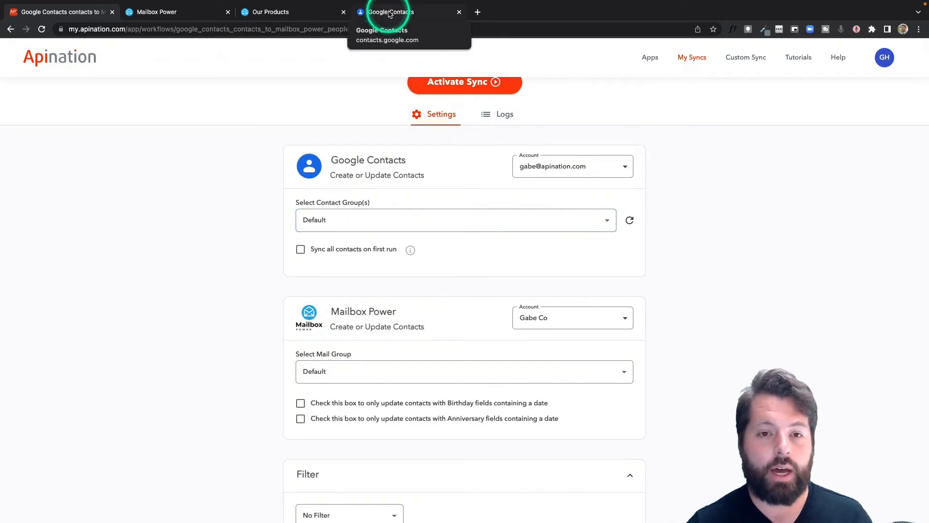
left_click(390, 11)
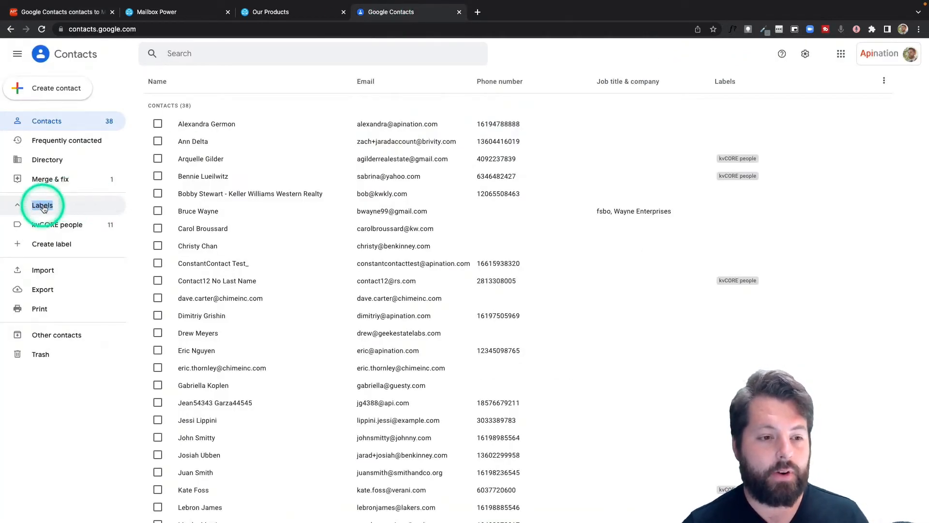
- Create and save a Google Contacts label named Brownies
left_click(51, 243)
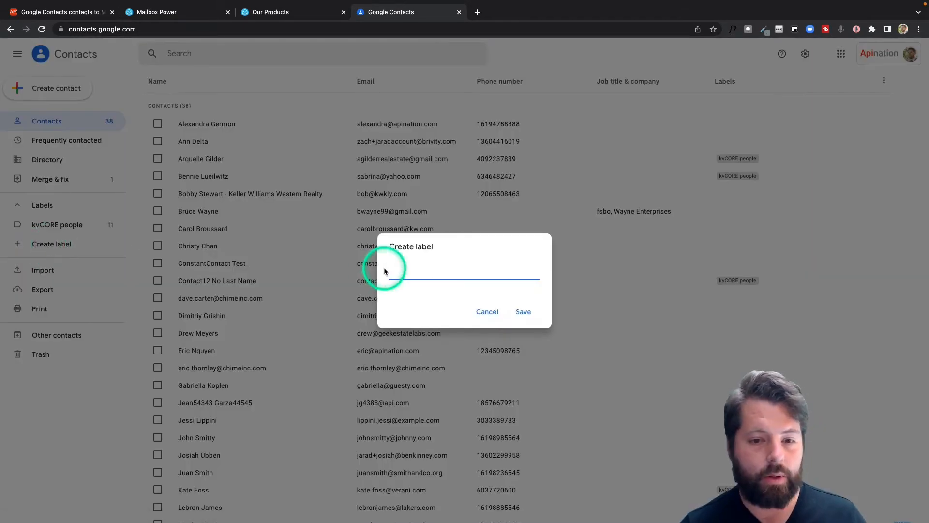
type("Brown")
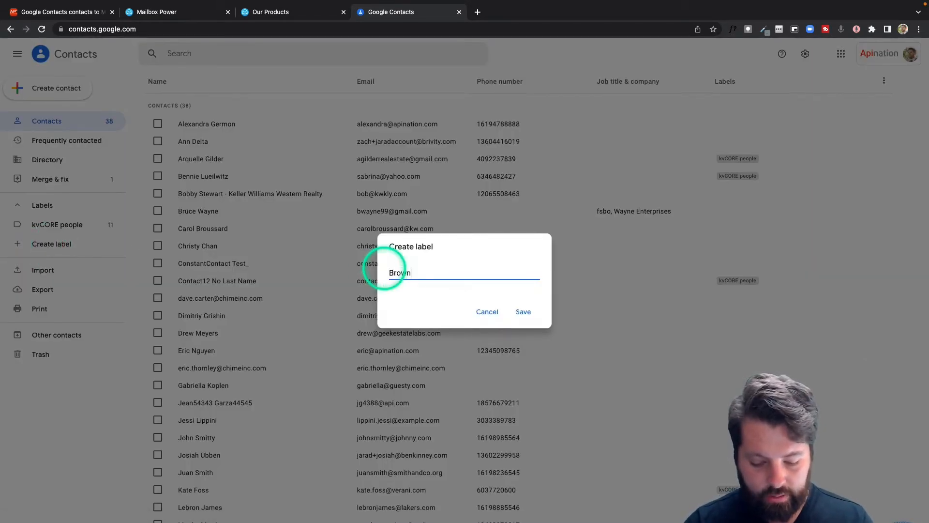
left_click(523, 312)
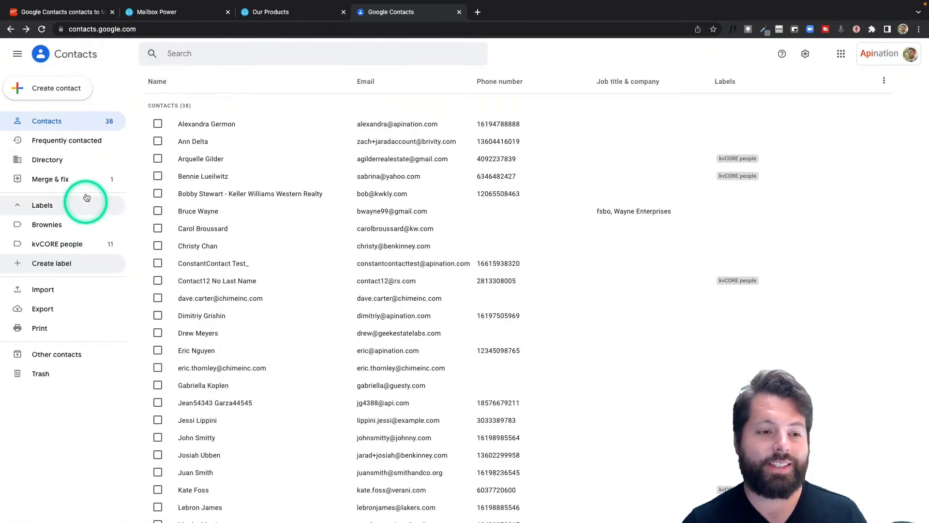
left_click(56, 11)
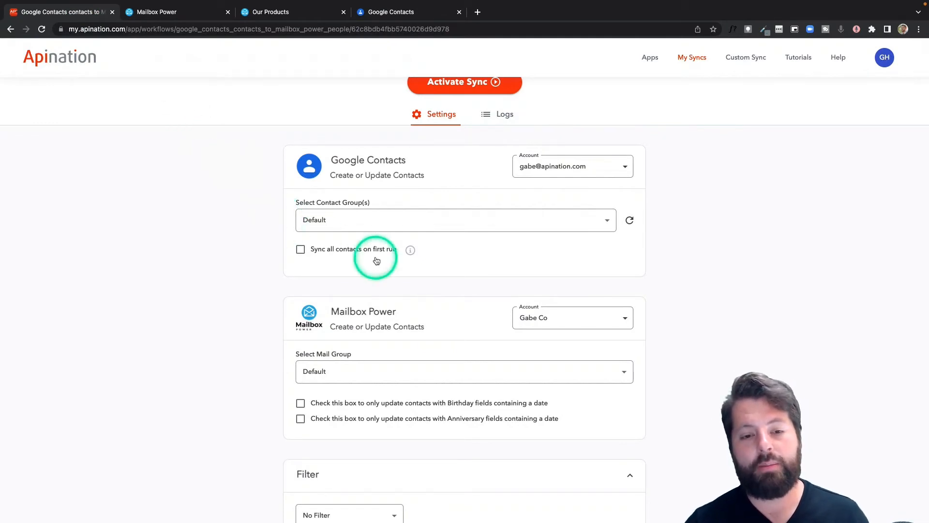
mouse_move(441, 301)
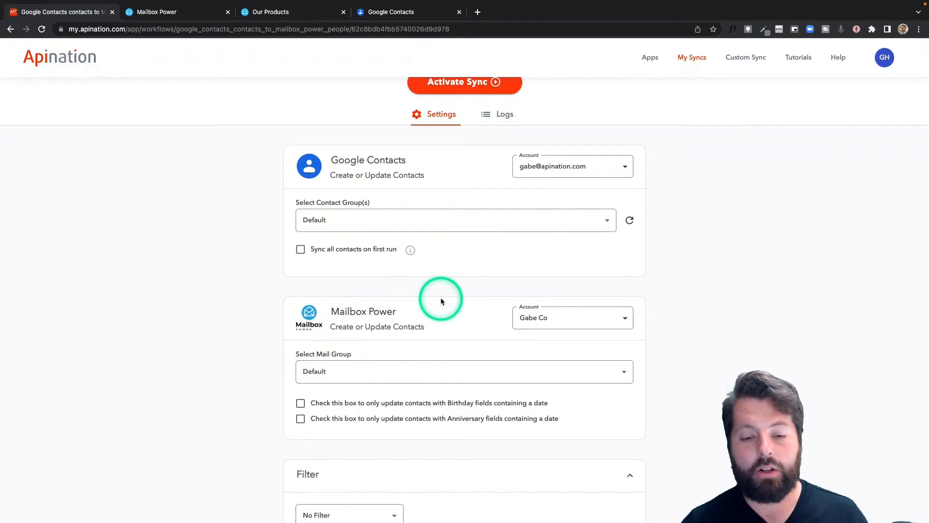
mouse_move(407, 269)
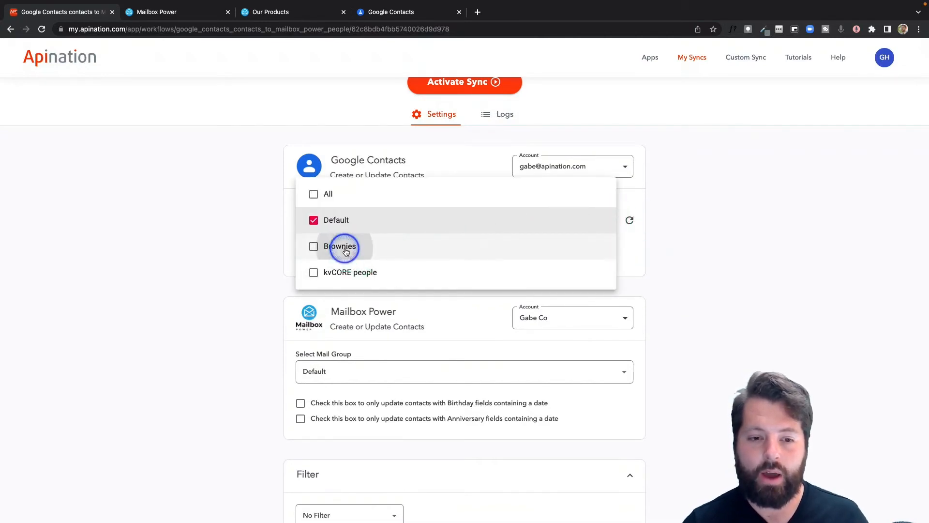
- Pick Brownies as the contact group and Brownies Automation as the mail group
left_click(313, 246)
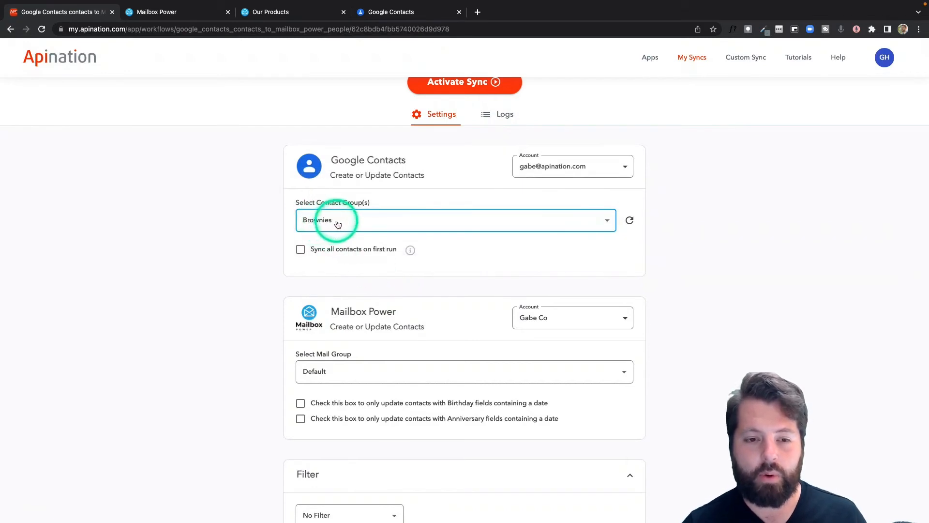
scroll("down", 3)
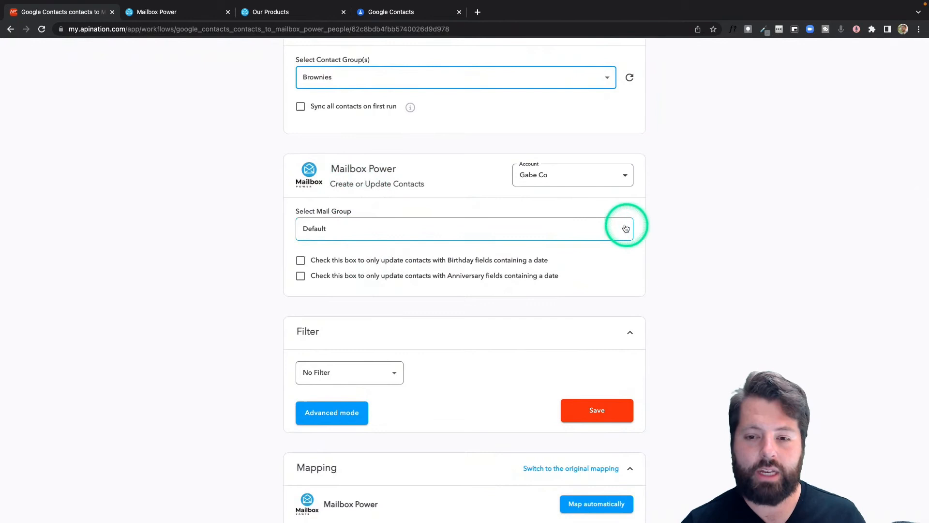
left_click(455, 228)
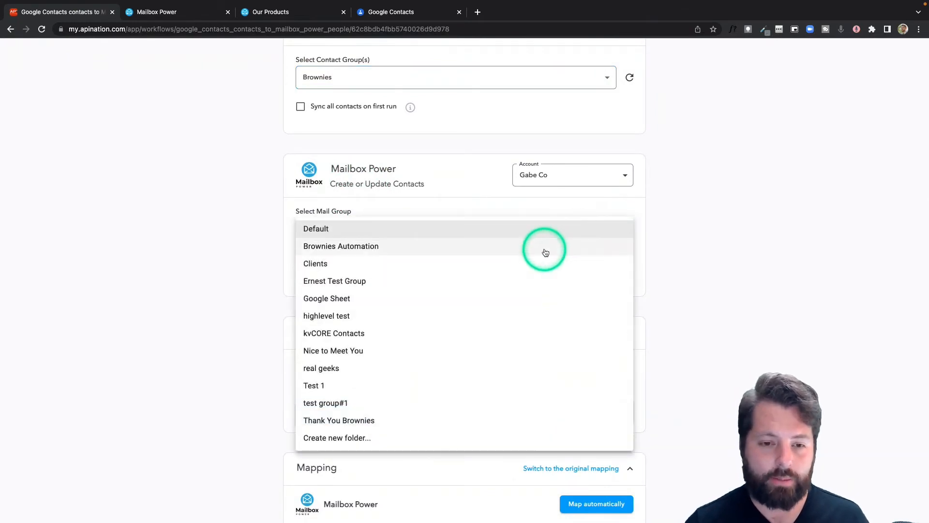
left_click(340, 246)
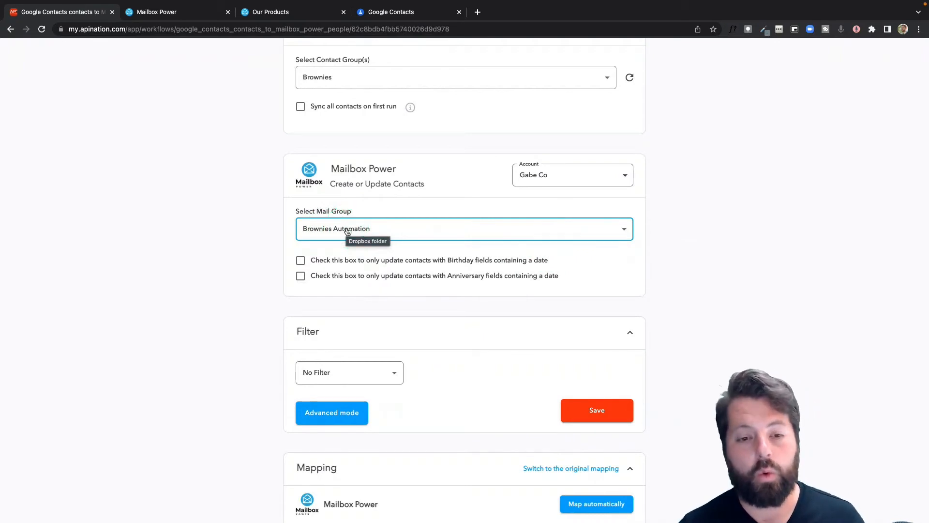
scroll("down", 3)
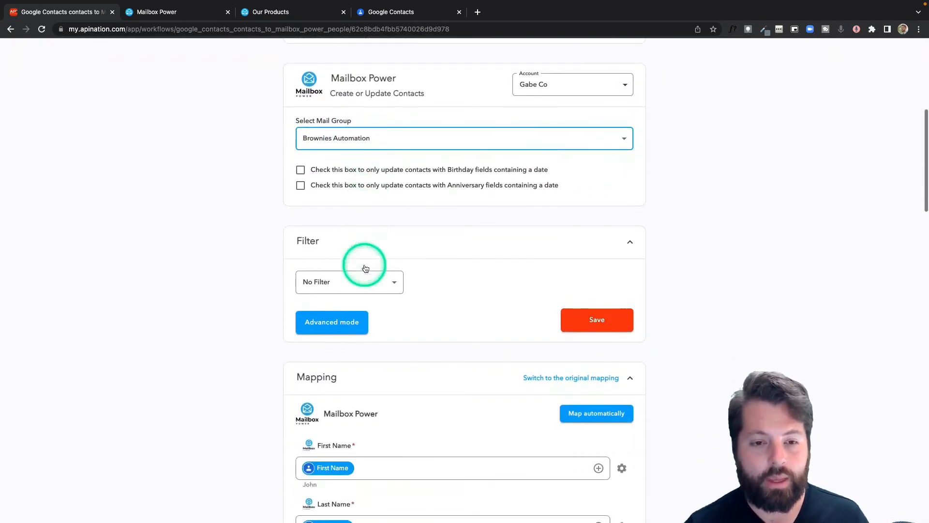
scroll("down", 3)
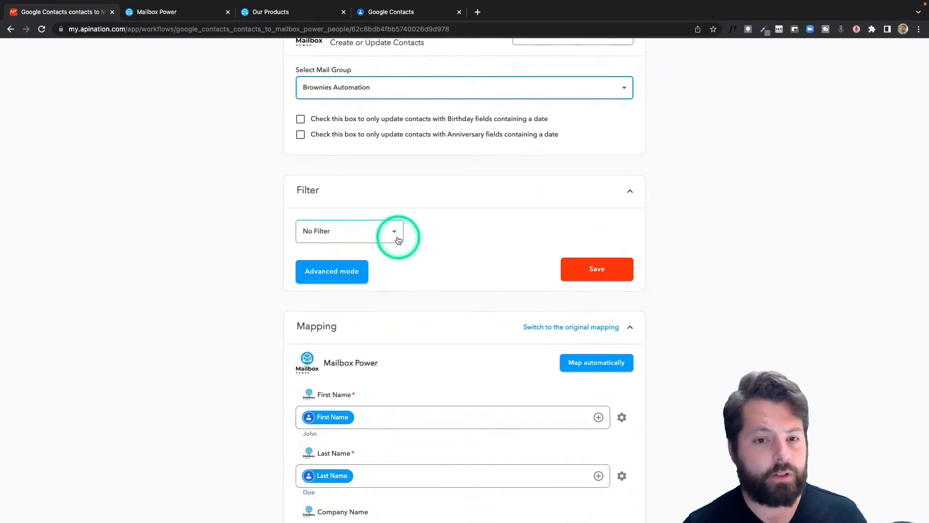
left_click(393, 231)
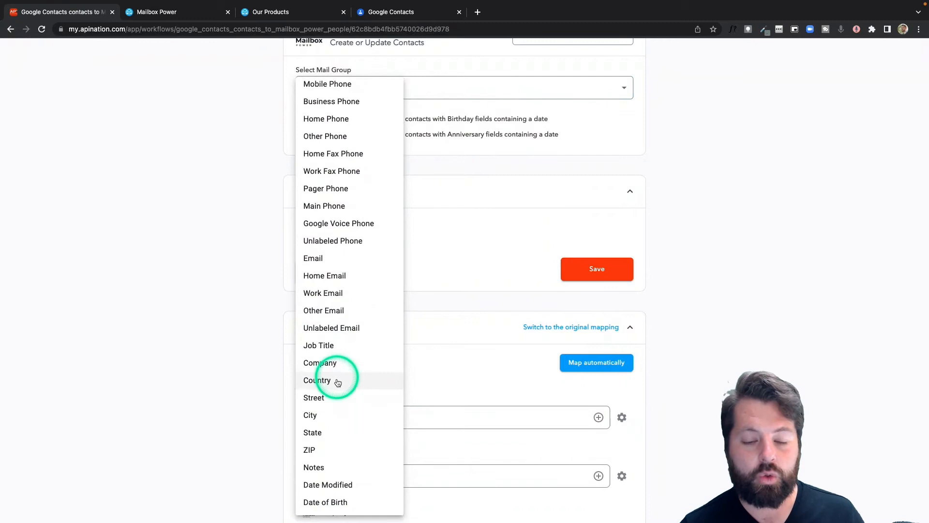
mouse_move(316, 449)
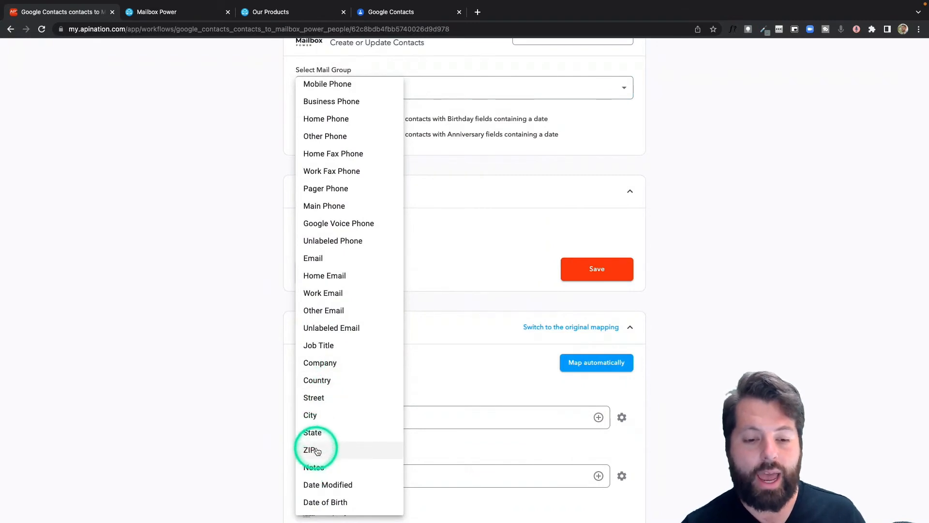
left_click(309, 449)
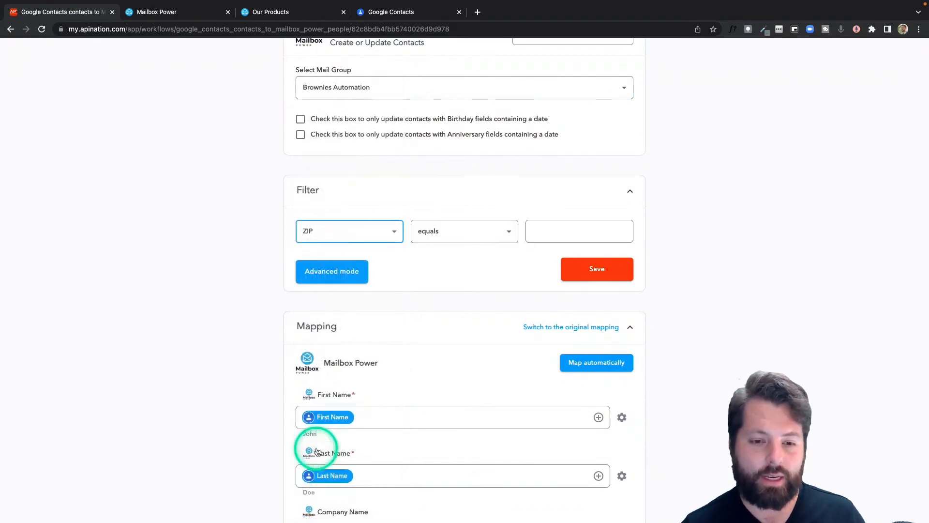
left_click(464, 230)
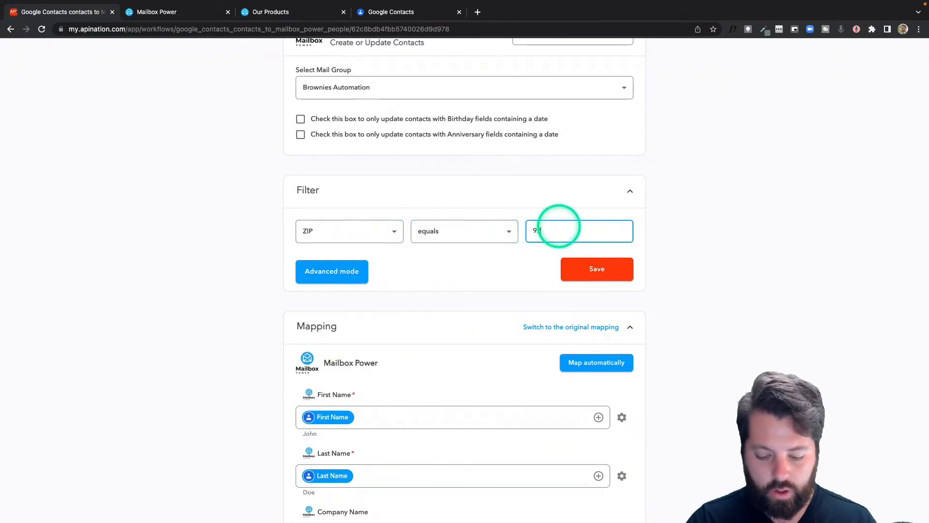
type("2110")
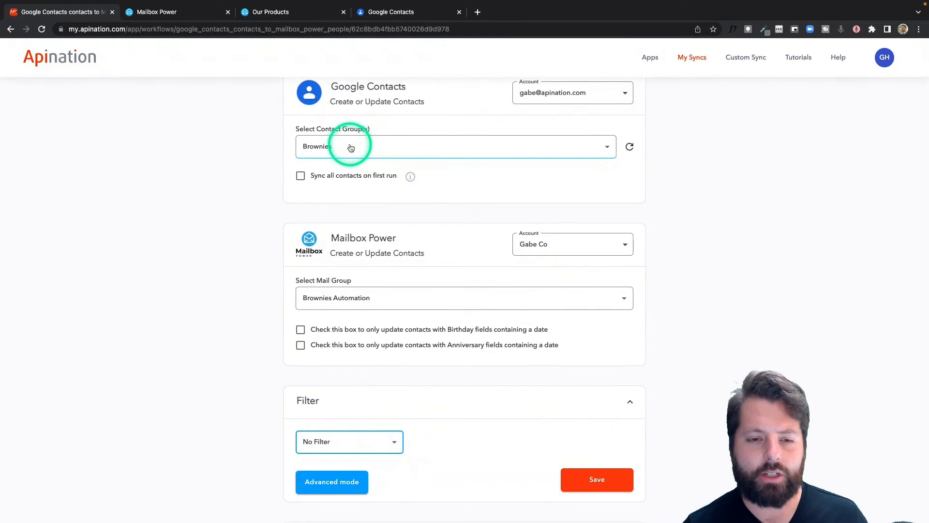
mouse_move(383, 312)
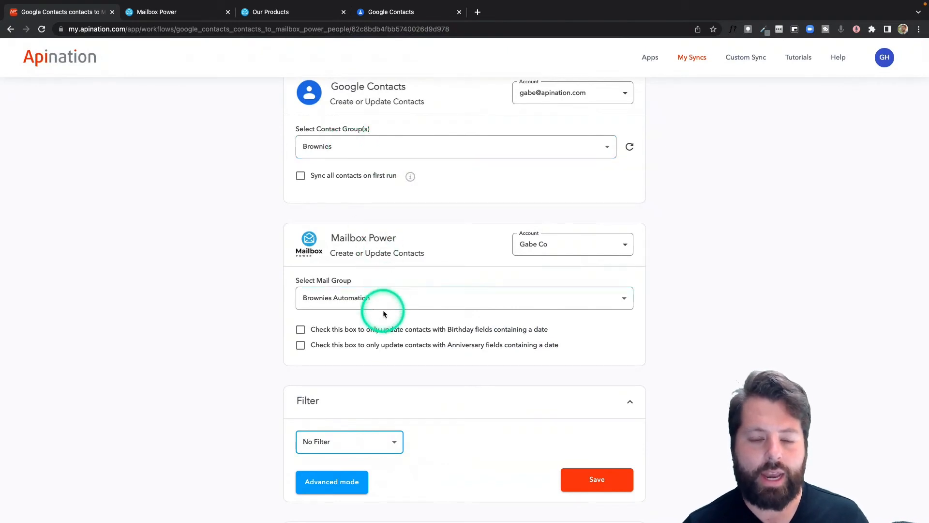
- Map Mailbox Power's Birthday field to the contact's Date of Birth, then activate the sync
scroll("down", 3)
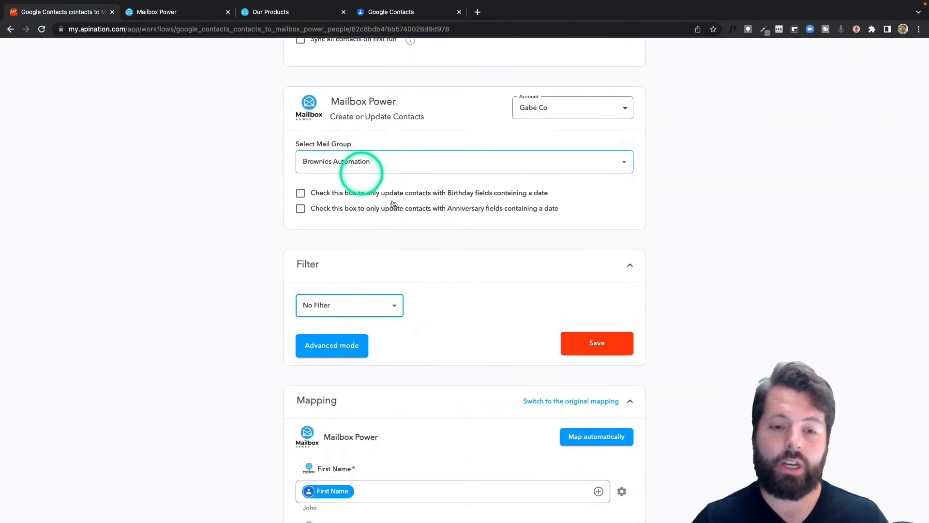
scroll("down", 3)
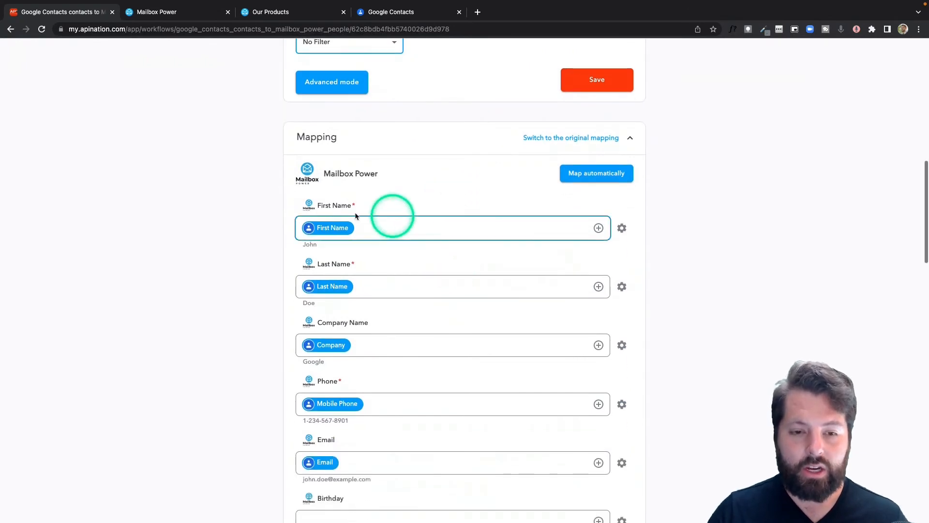
mouse_move(367, 372)
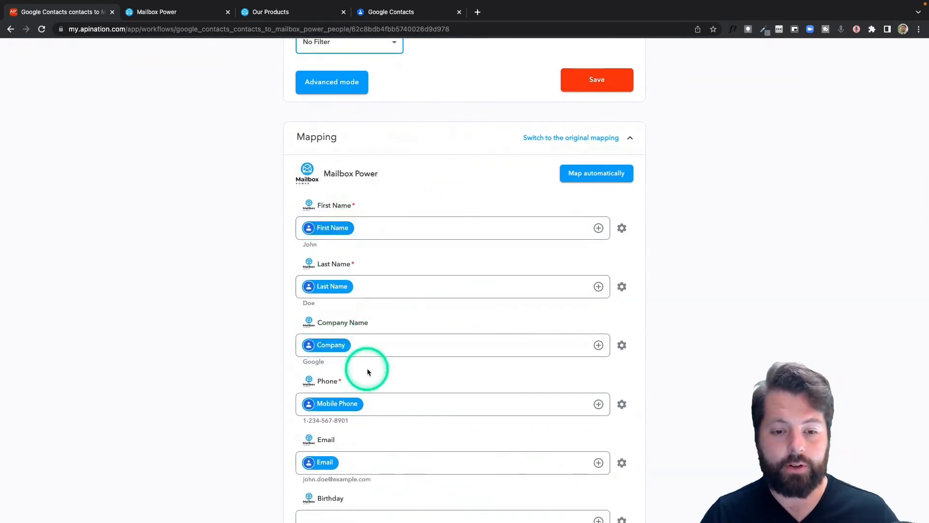
scroll("down", 3)
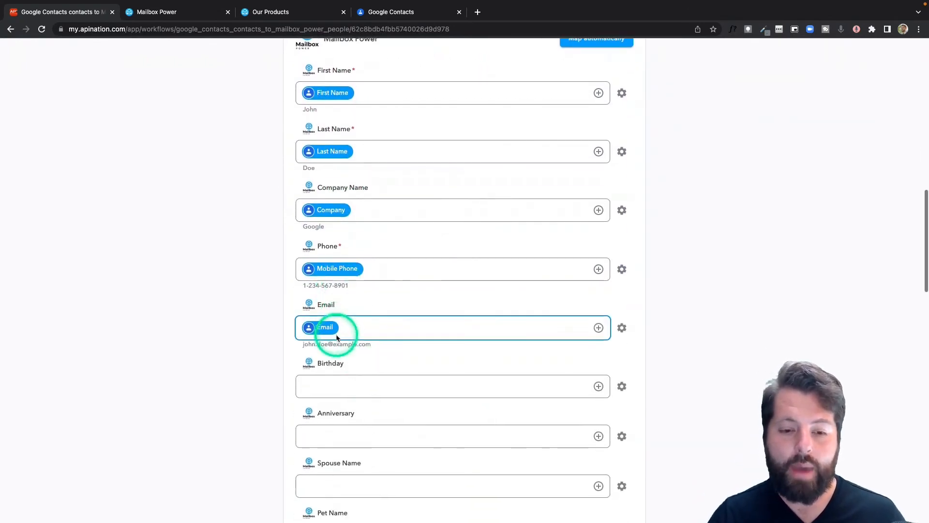
scroll("down", 3)
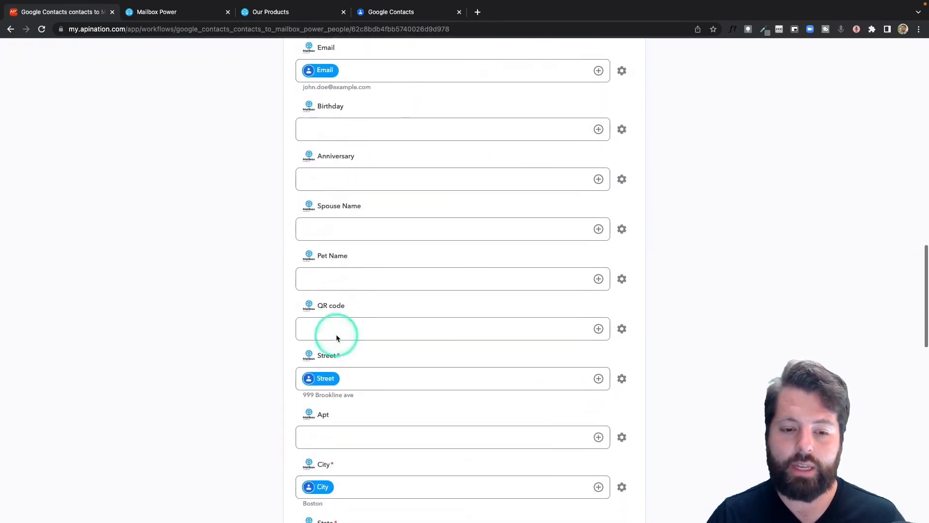
left_click(599, 129)
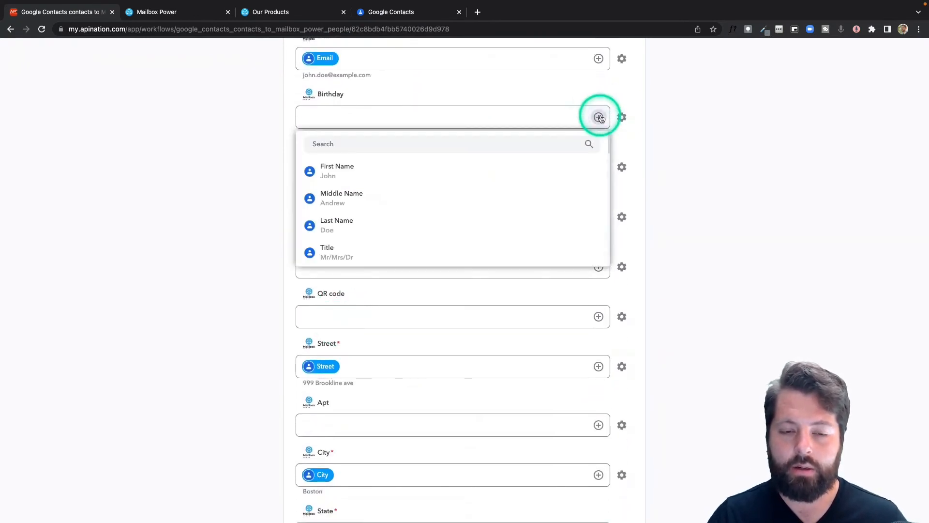
type("bi")
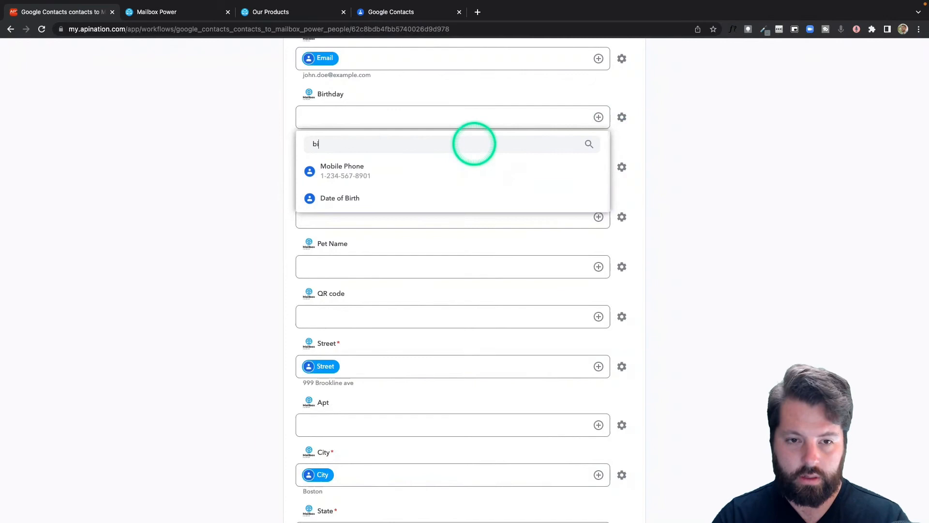
left_click(340, 198)
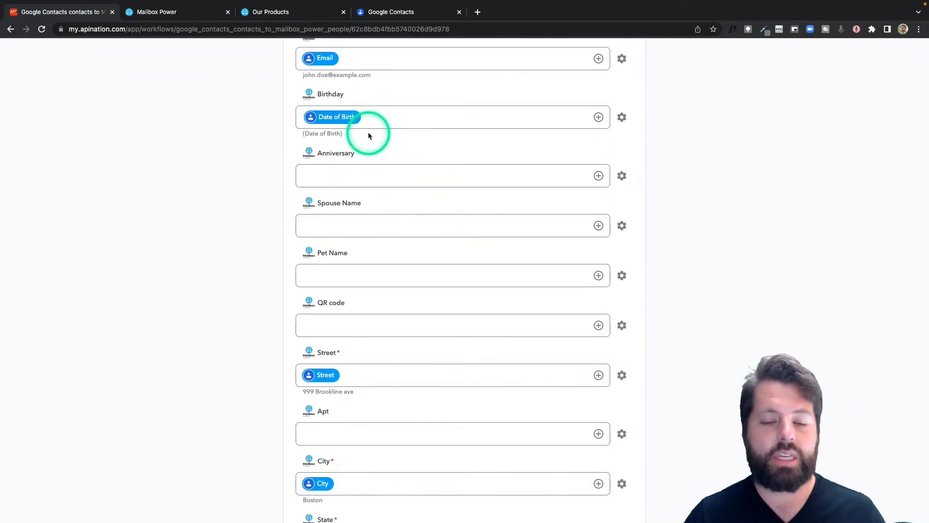
scroll("down", 3)
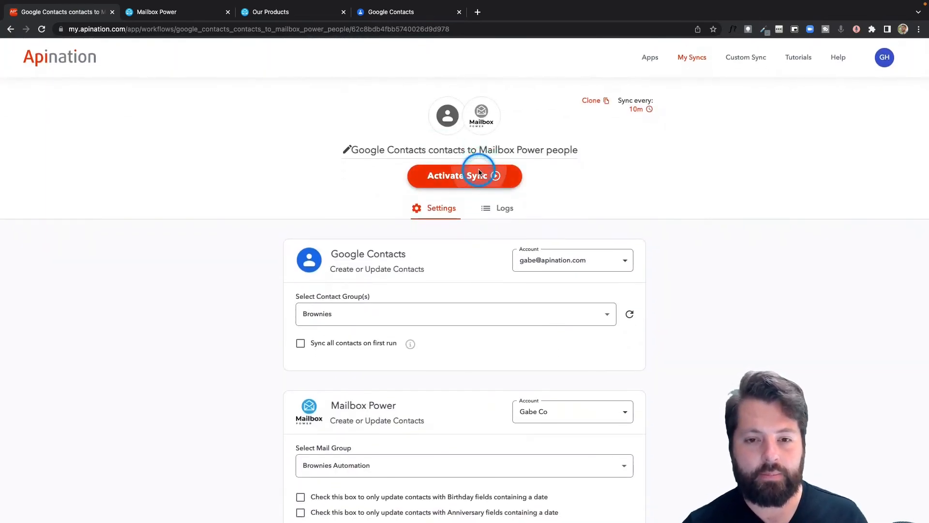
left_click(464, 175)
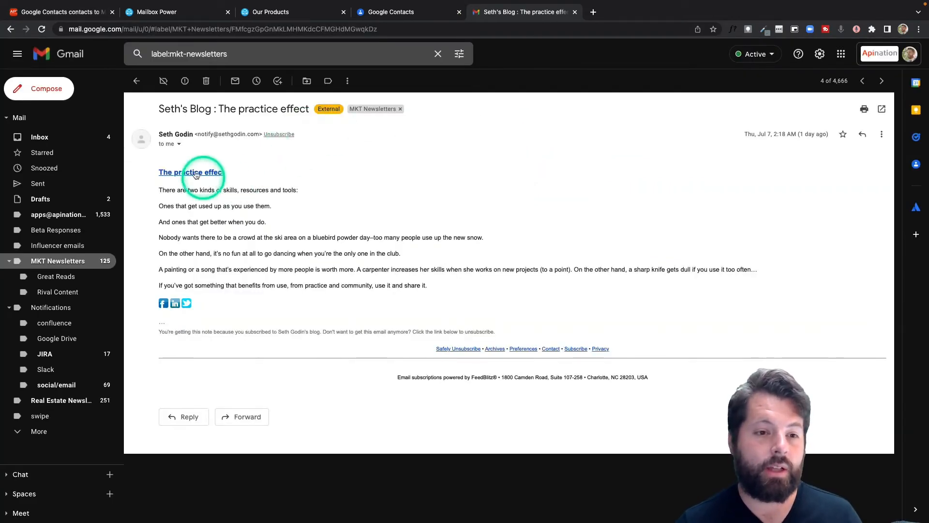
- Show the blog newsletter sender's contact card from the open email
left_click(176, 134)
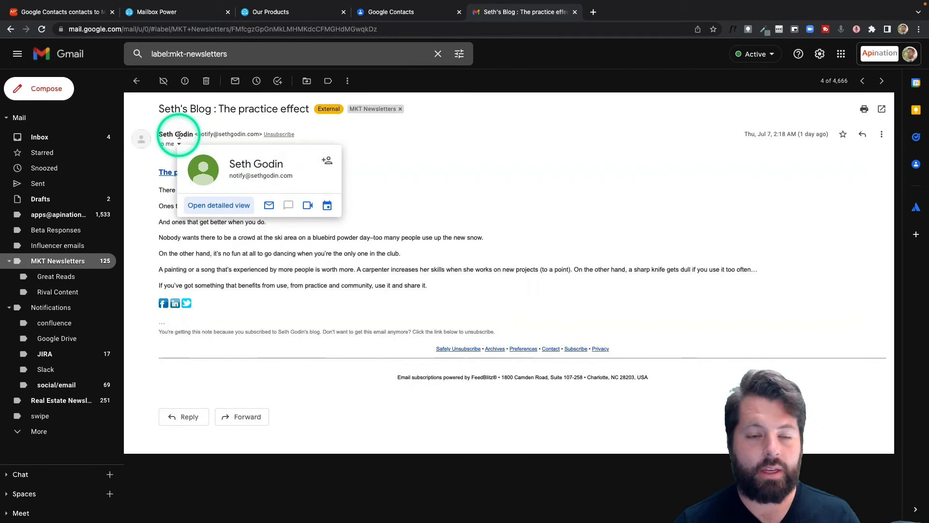
mouse_move(327, 161)
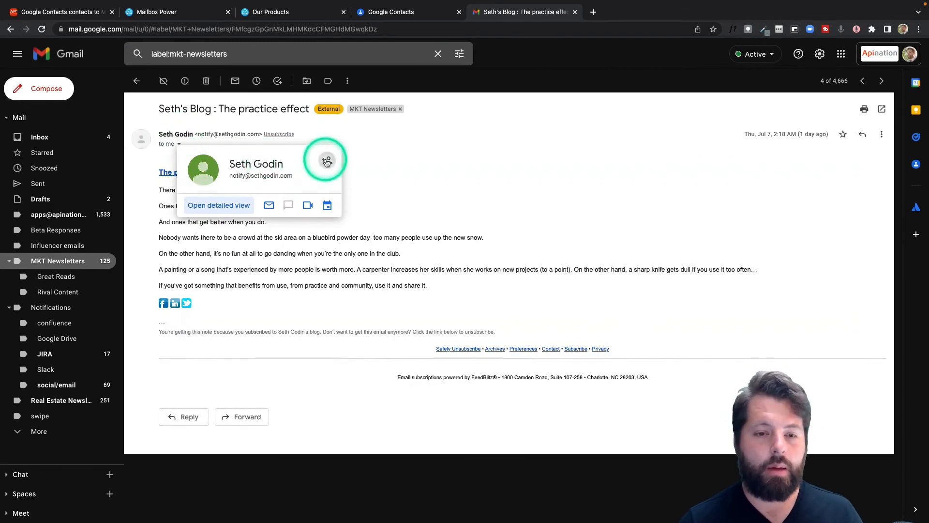
mouse_move(327, 161)
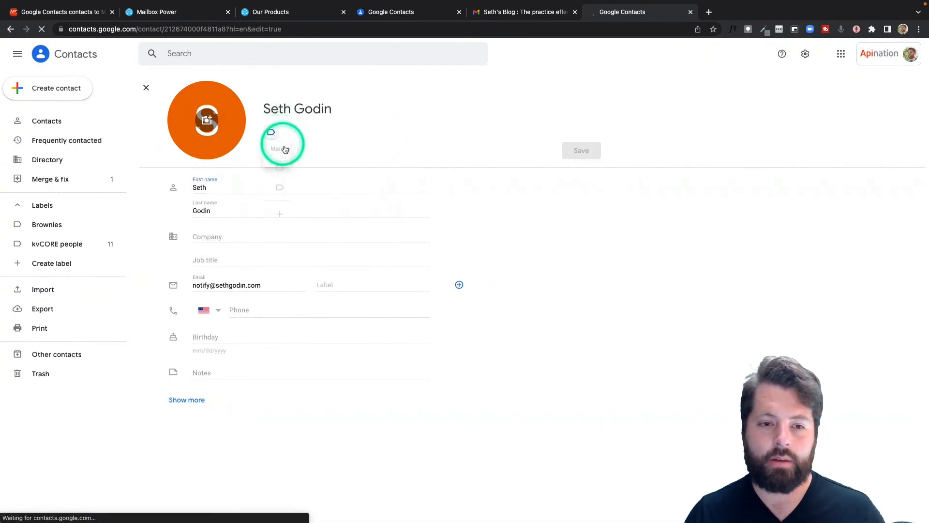
- Tag the newsletter sender's contact with the Brownies label
left_click(271, 131)
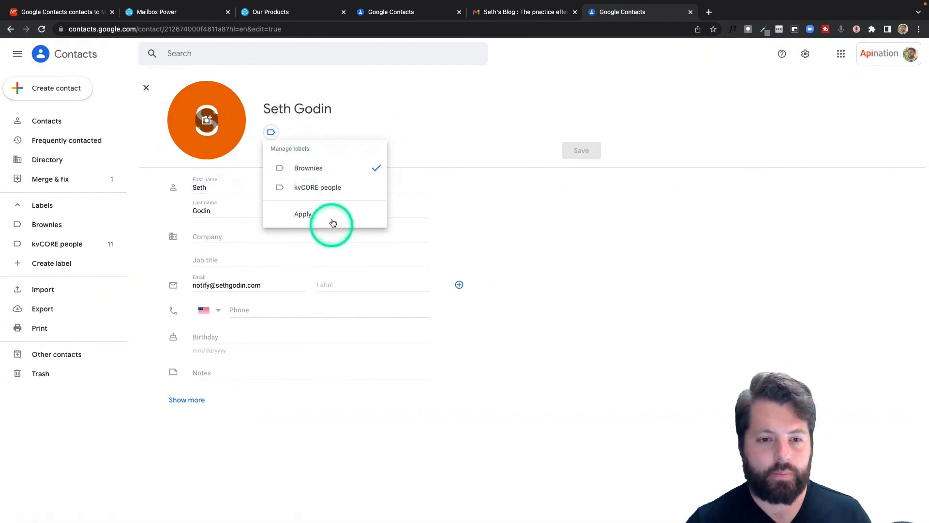
left_click(302, 214)
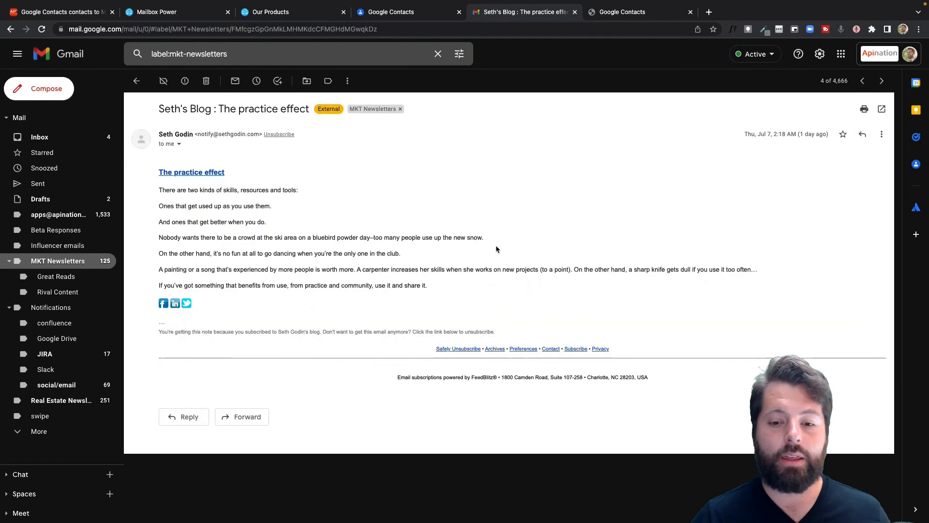
mouse_move(557, 458)
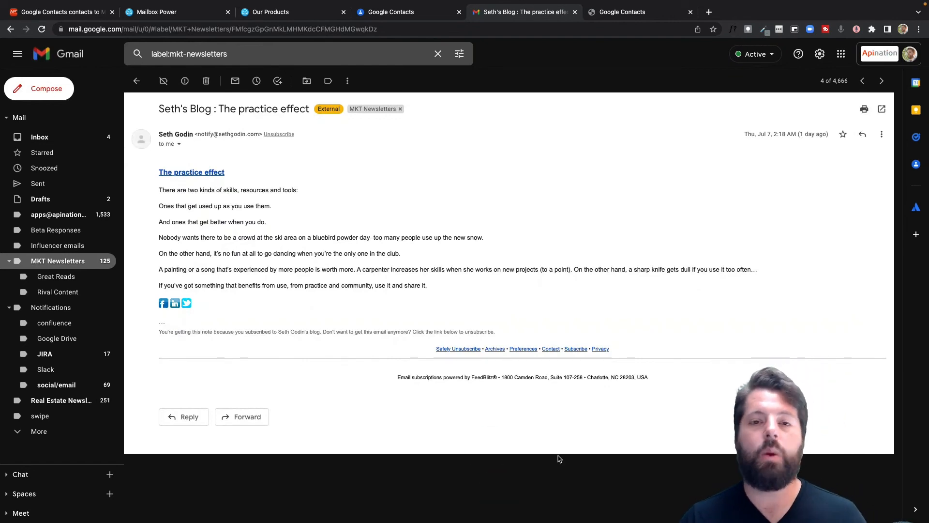